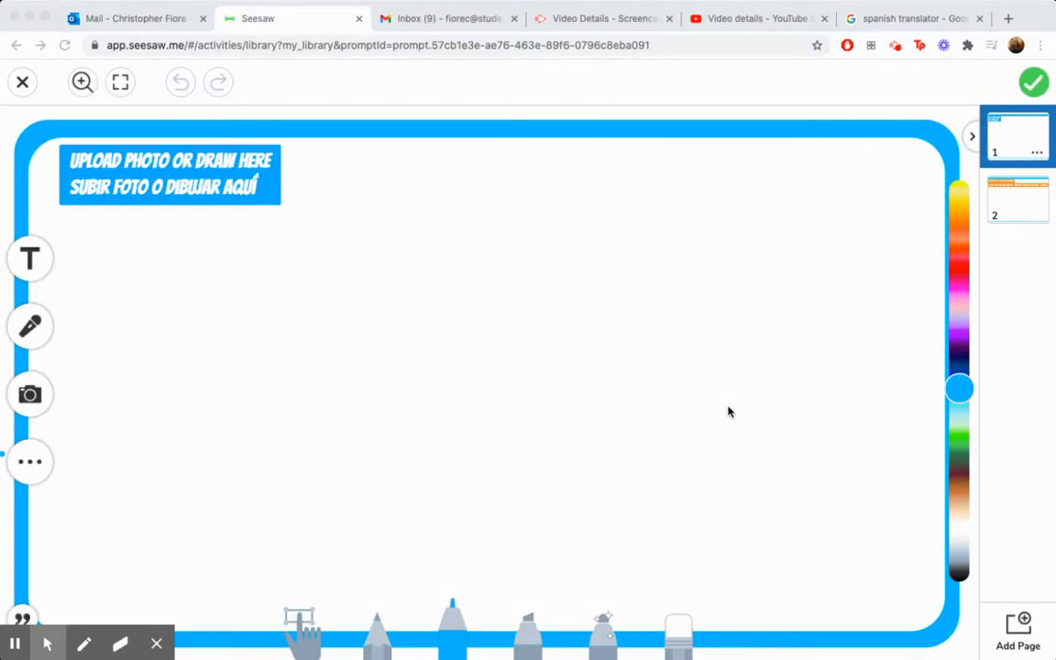
mouse_move(575, 418)
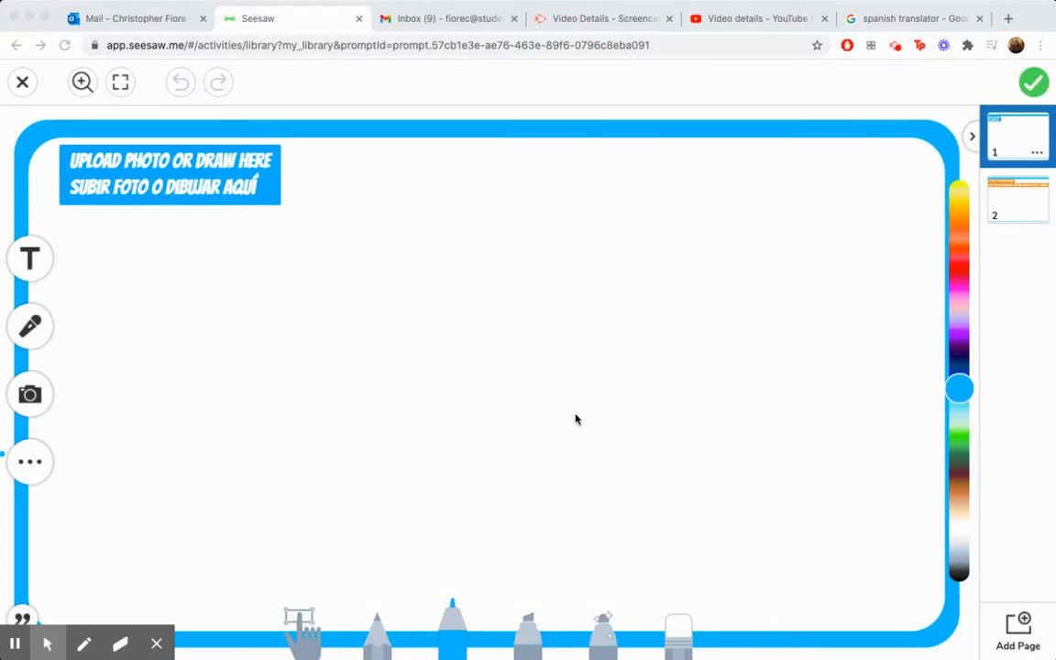
mouse_move(596, 315)
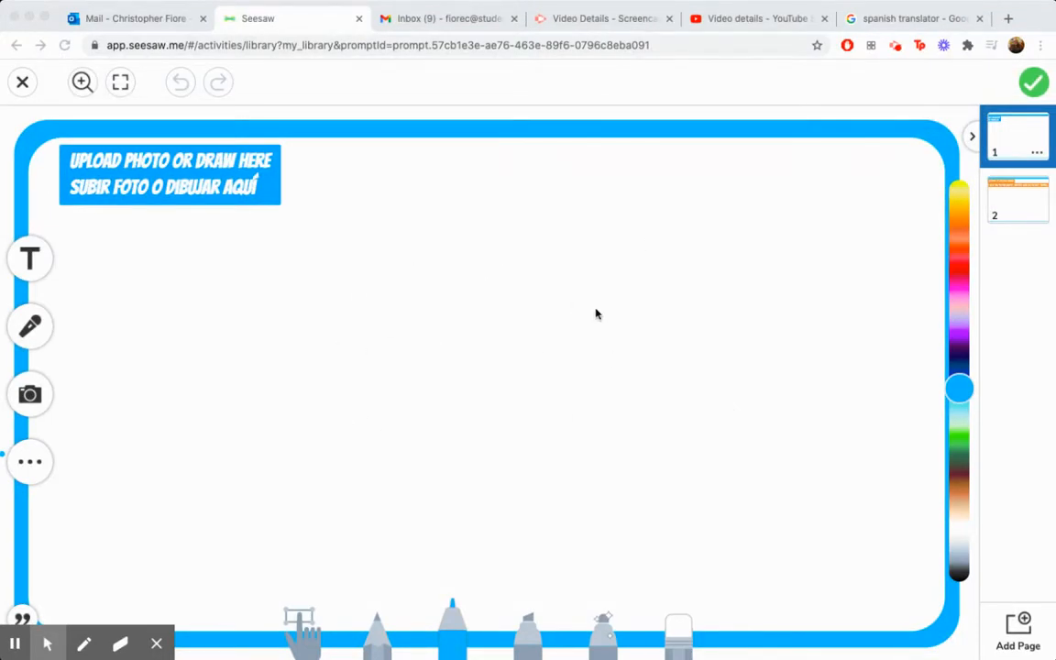
mouse_move(517, 334)
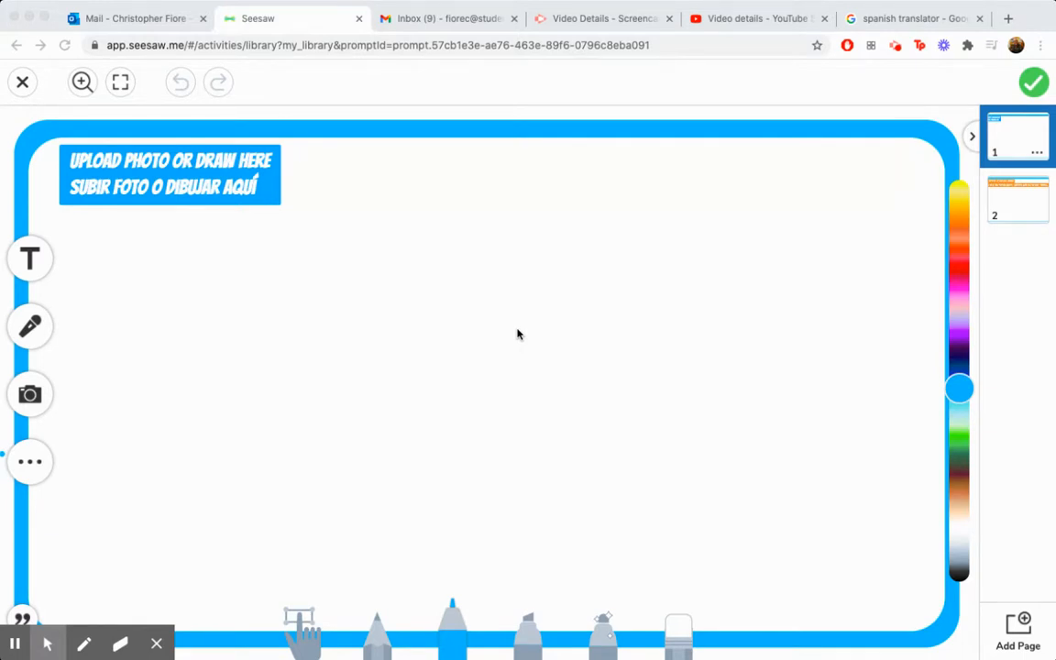
mouse_move(633, 308)
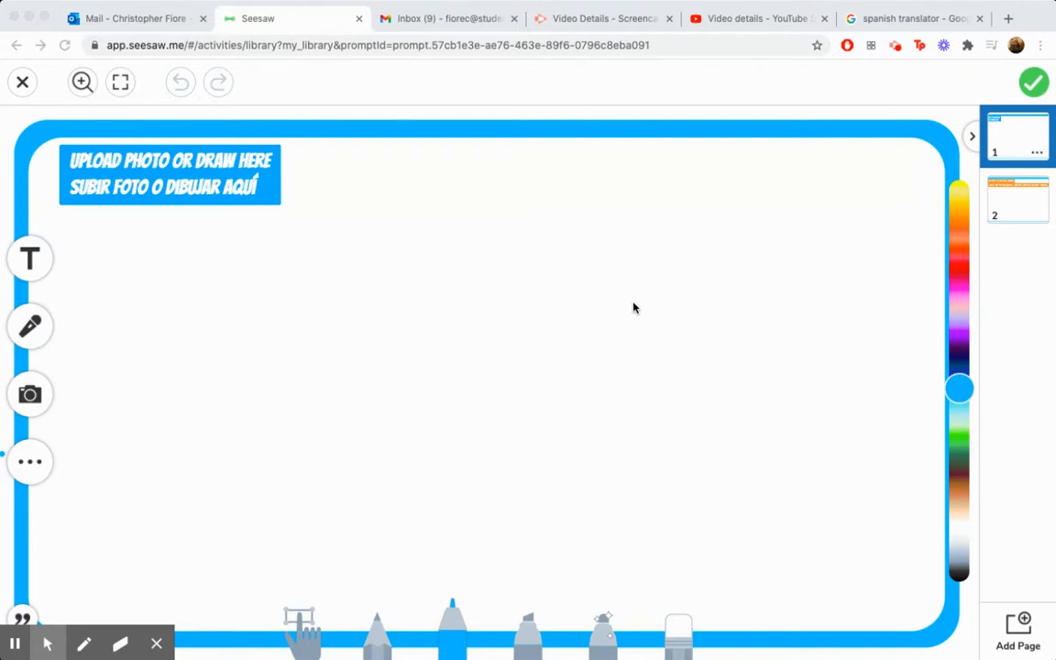
mouse_move(528, 379)
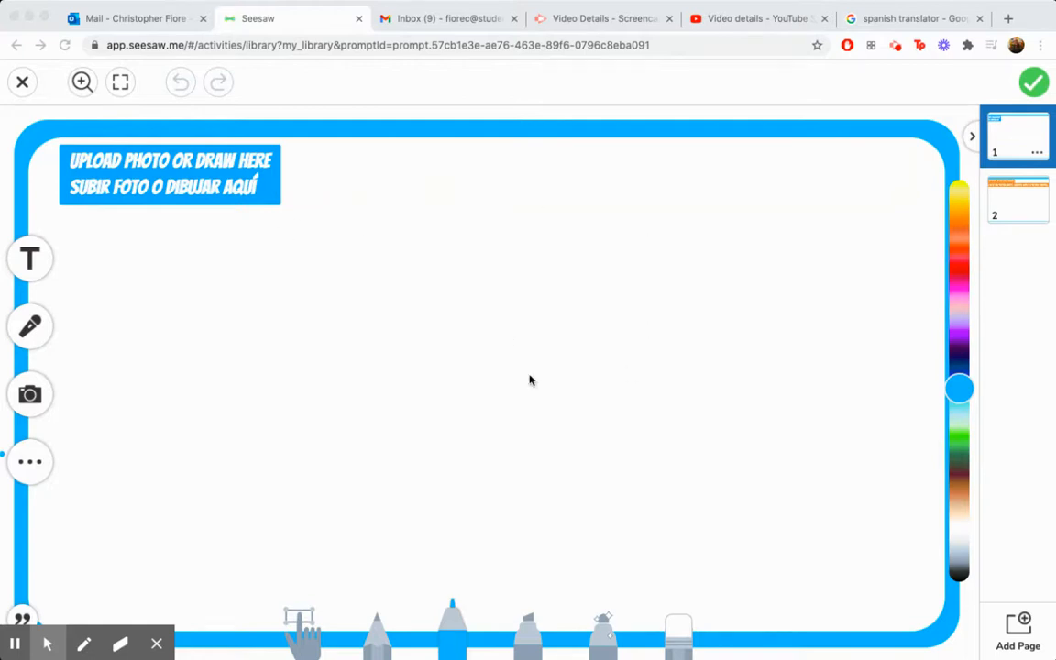
mouse_move(18, 466)
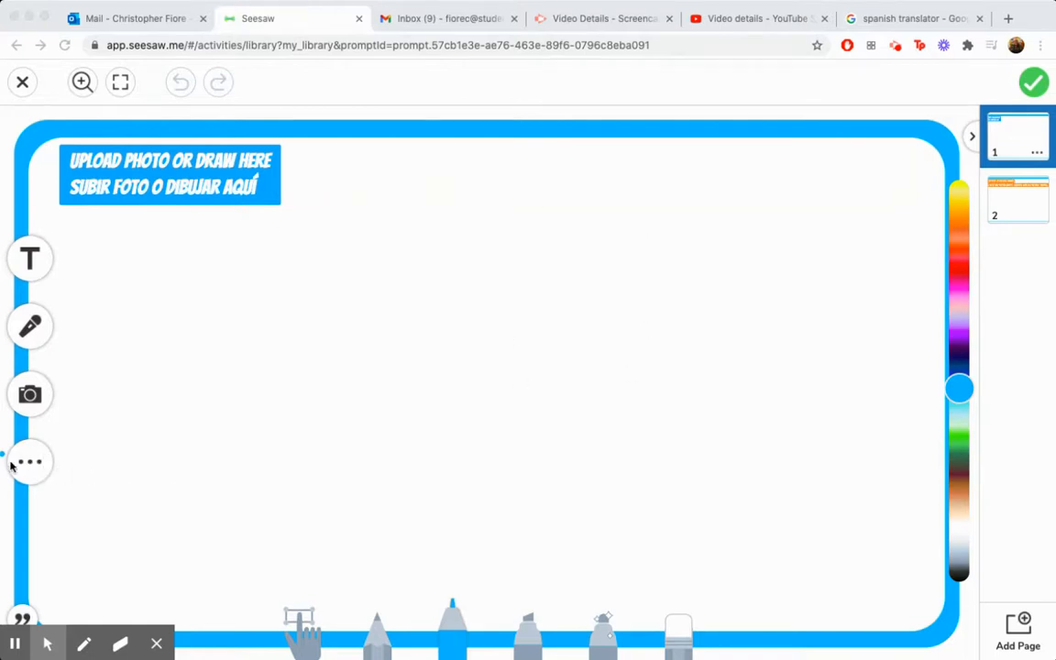
- Add a thought-bubble shape from the Shapes gallery to the first page
left_click(29, 461)
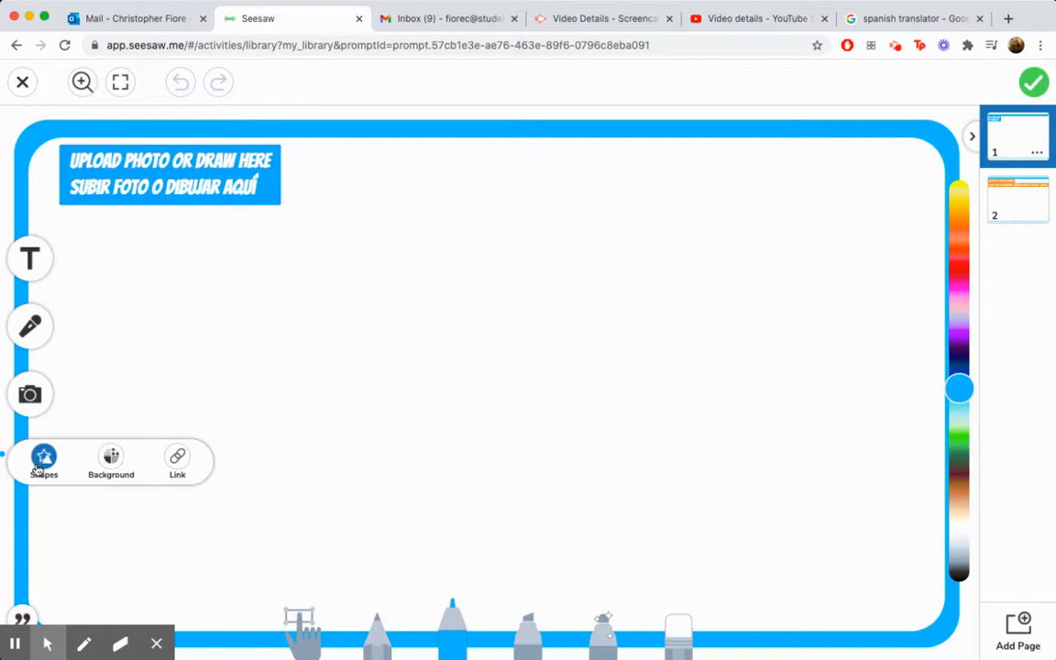
left_click(44, 462)
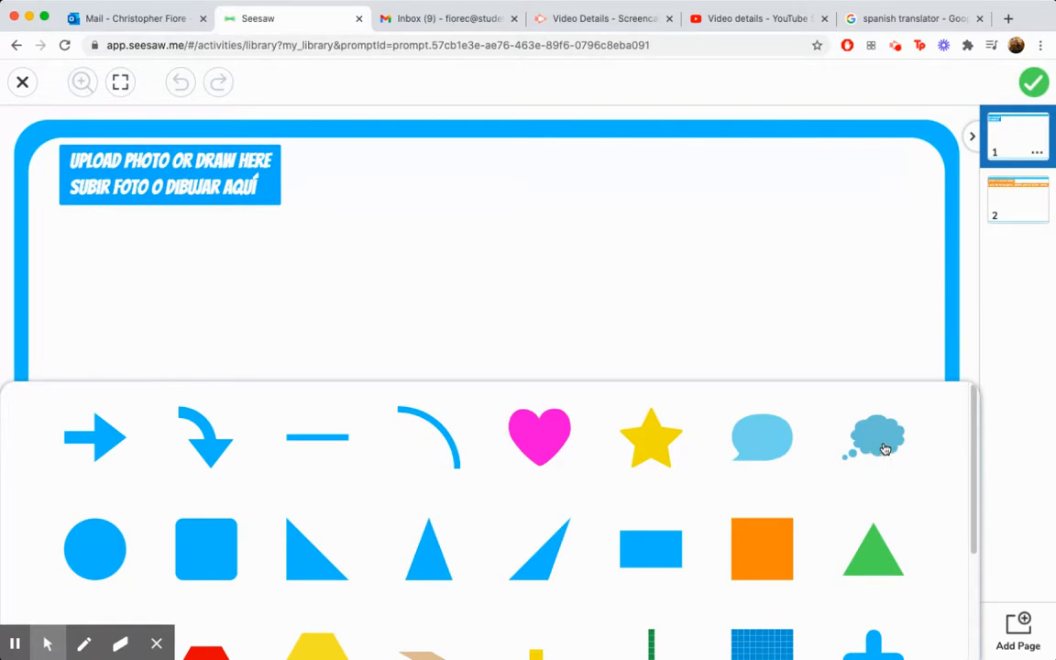
mouse_move(810, 379)
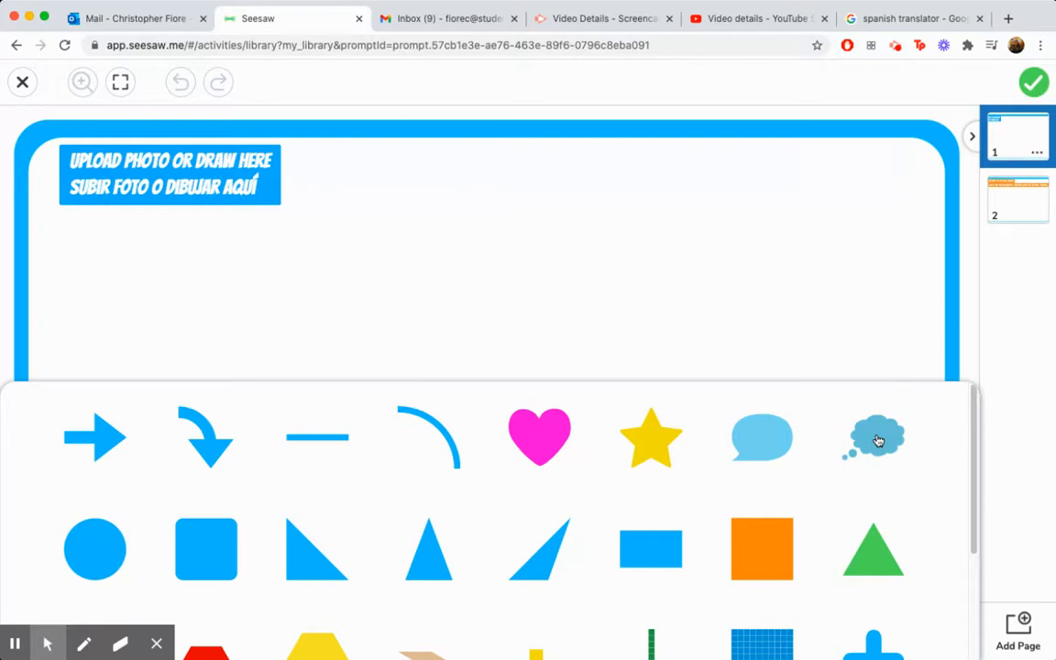
left_click(876, 436)
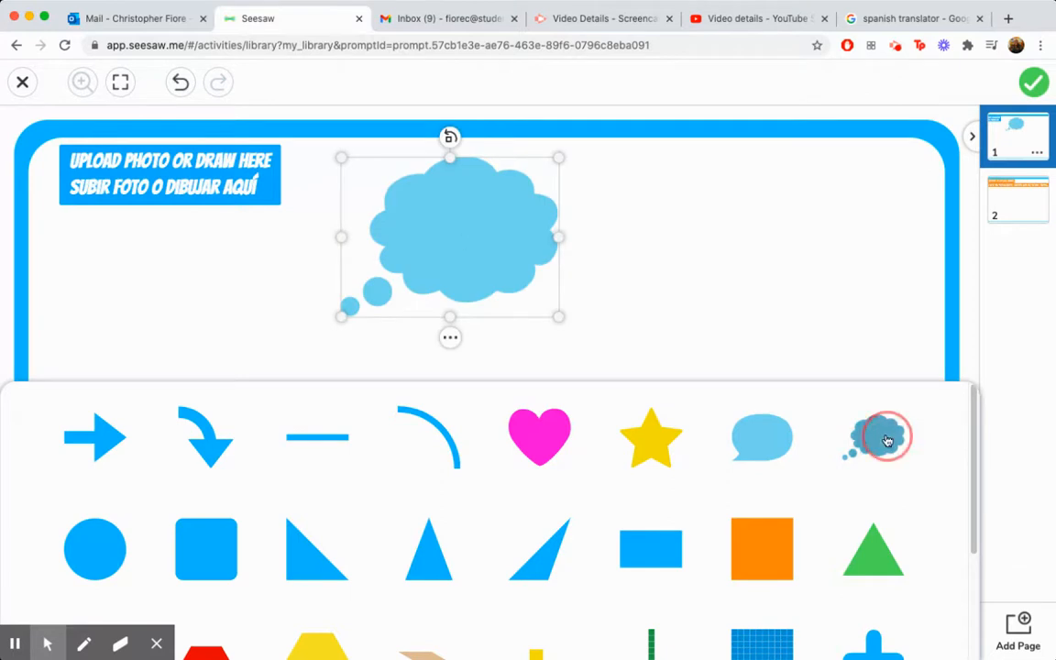
left_click(884, 436)
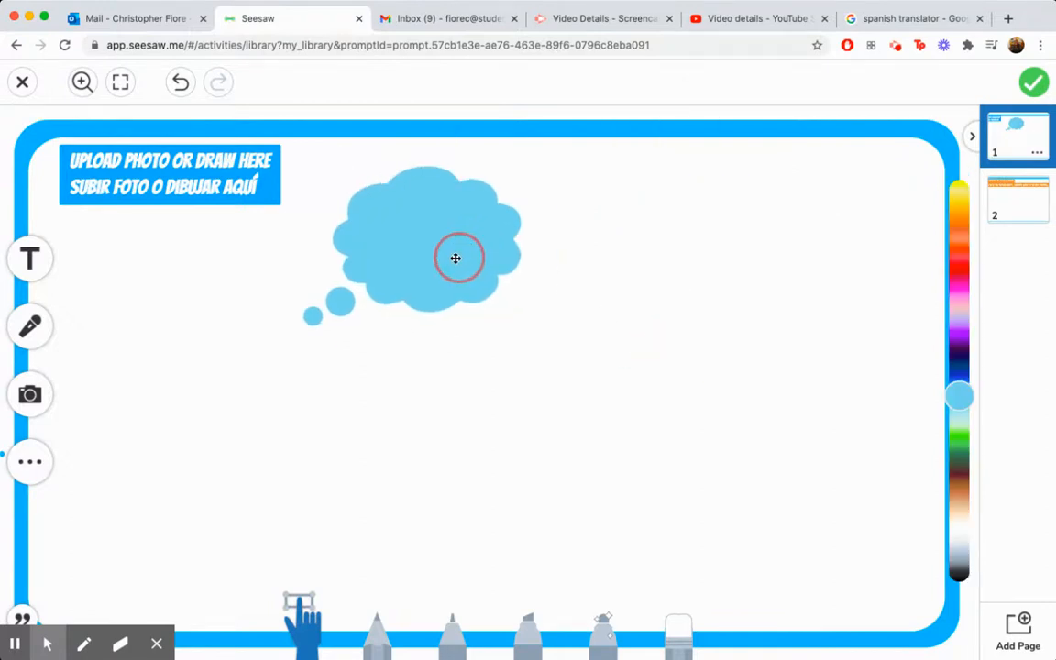
- Enlarge the thought bubble so it fills most of the page
left_click(455, 256)
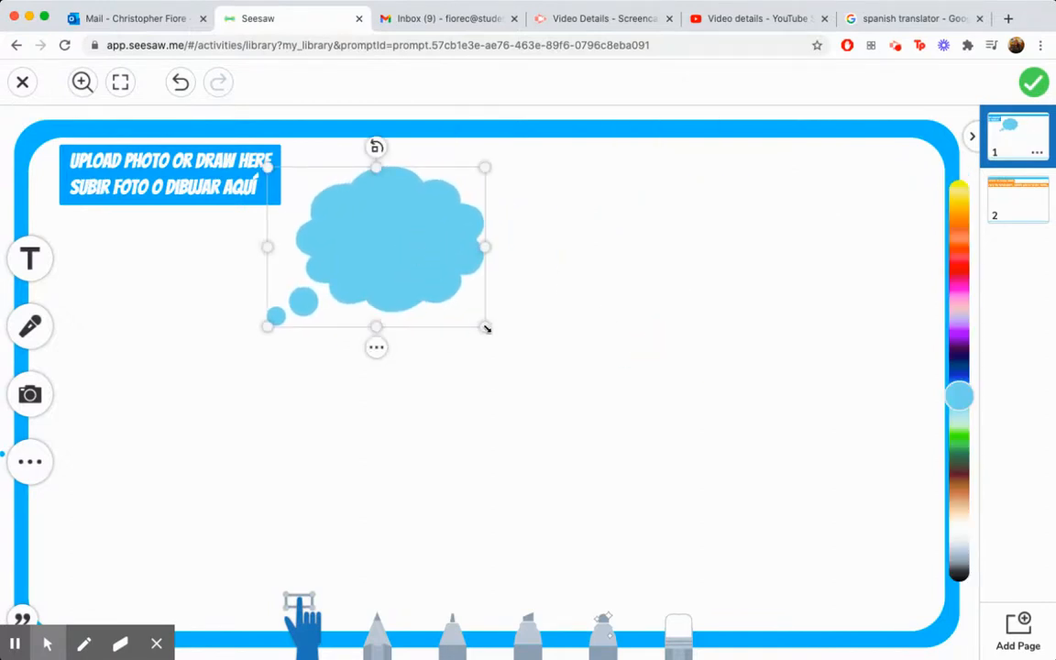
left_click_drag(486, 326, 832, 523)
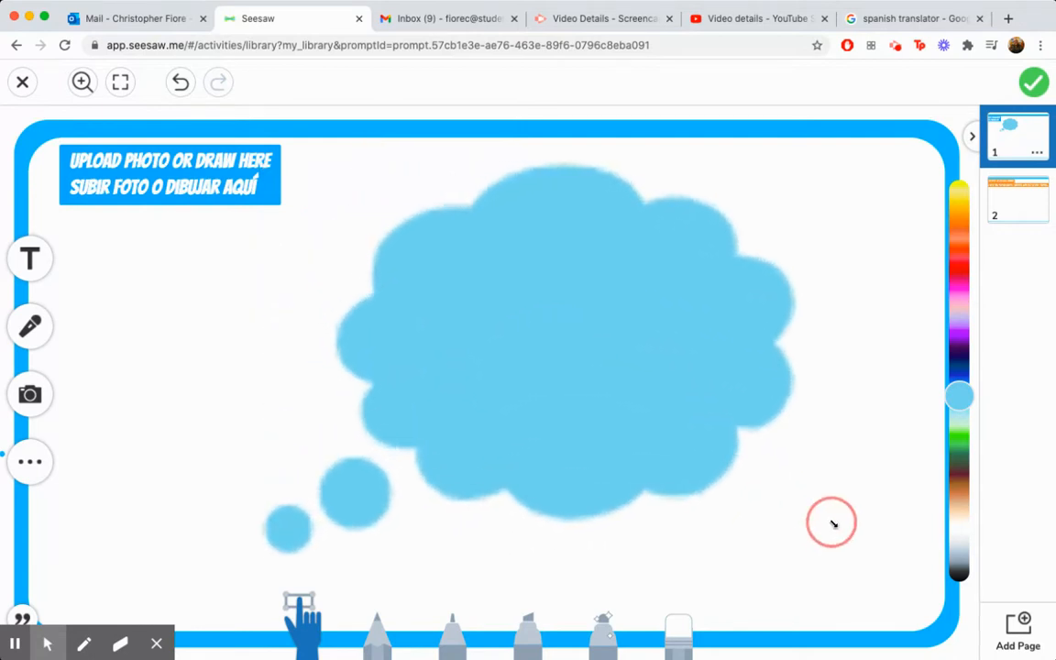
left_click(832, 523)
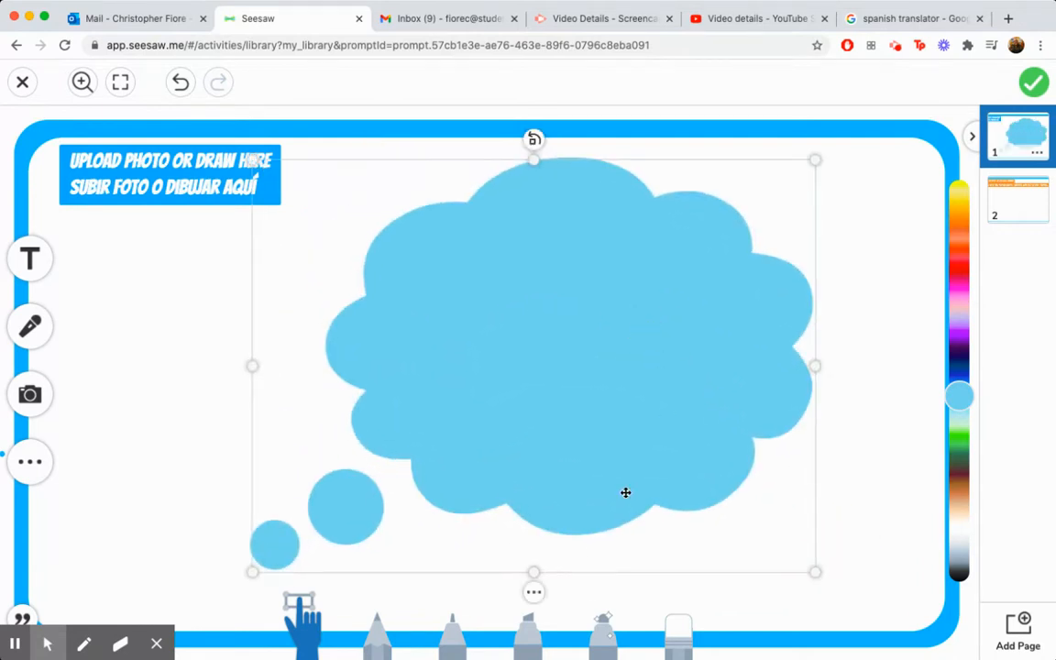
- Restyle the bubble as an outline-only shape coloured purple
left_click(534, 590)
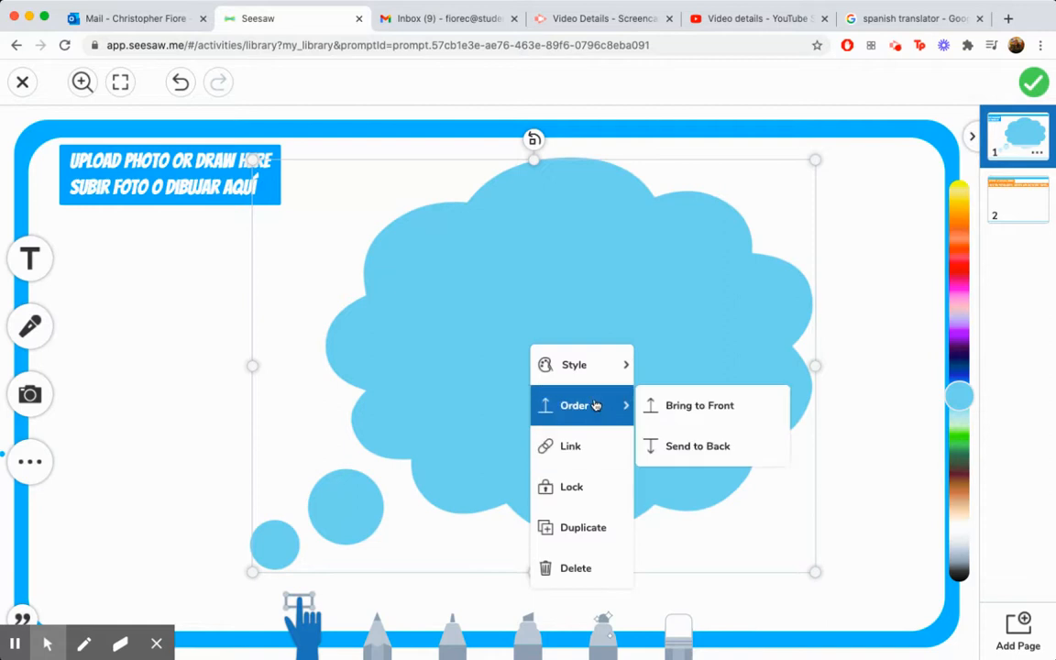
left_click(573, 322)
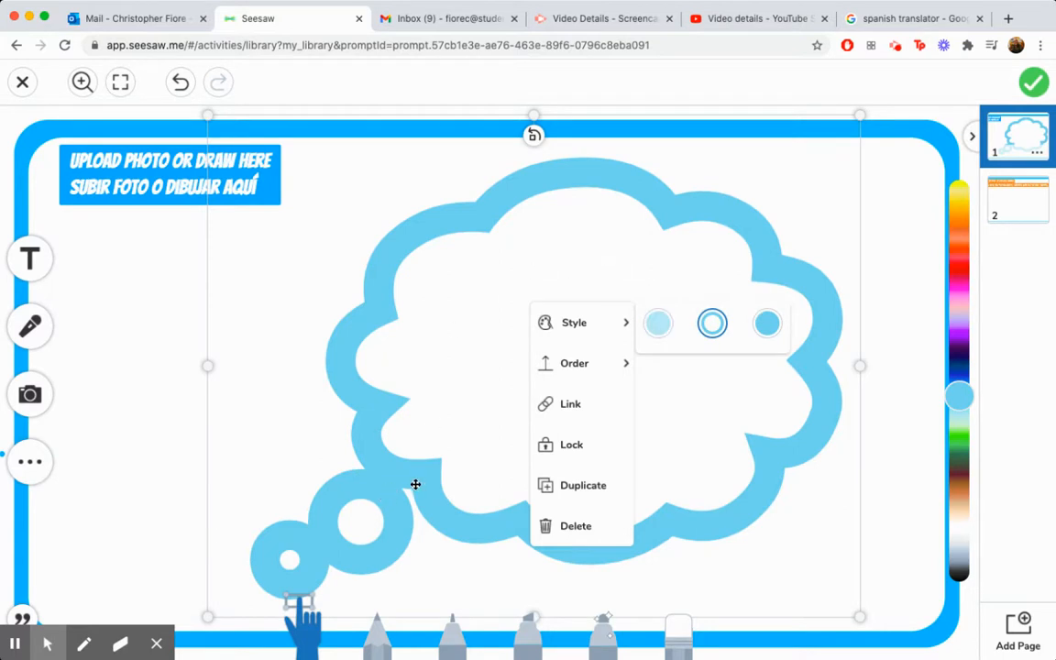
mouse_move(949, 400)
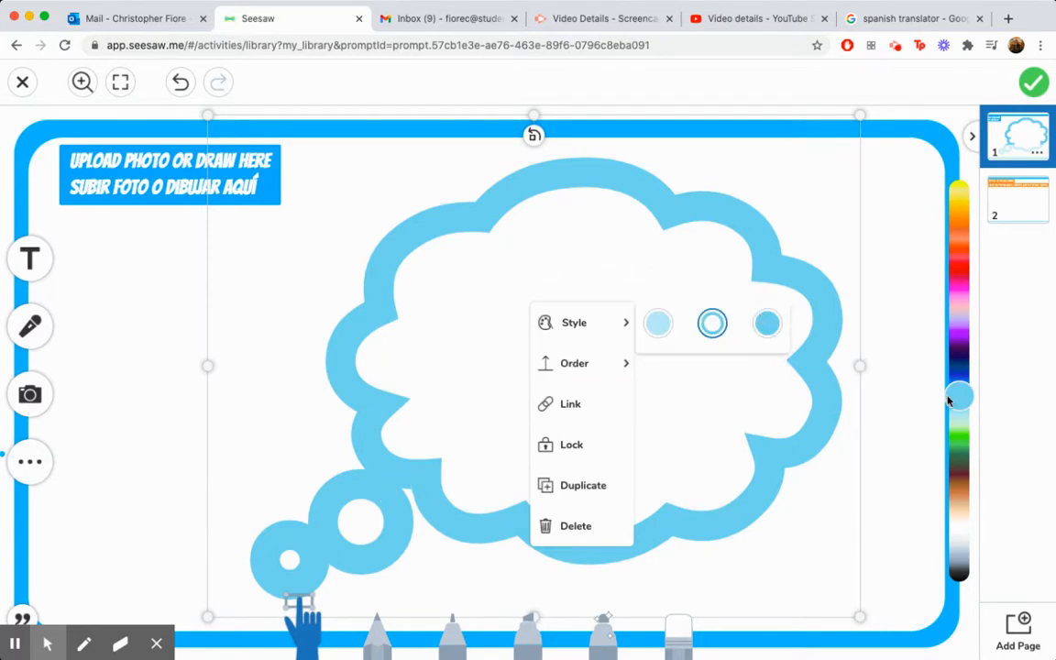
left_click(972, 509)
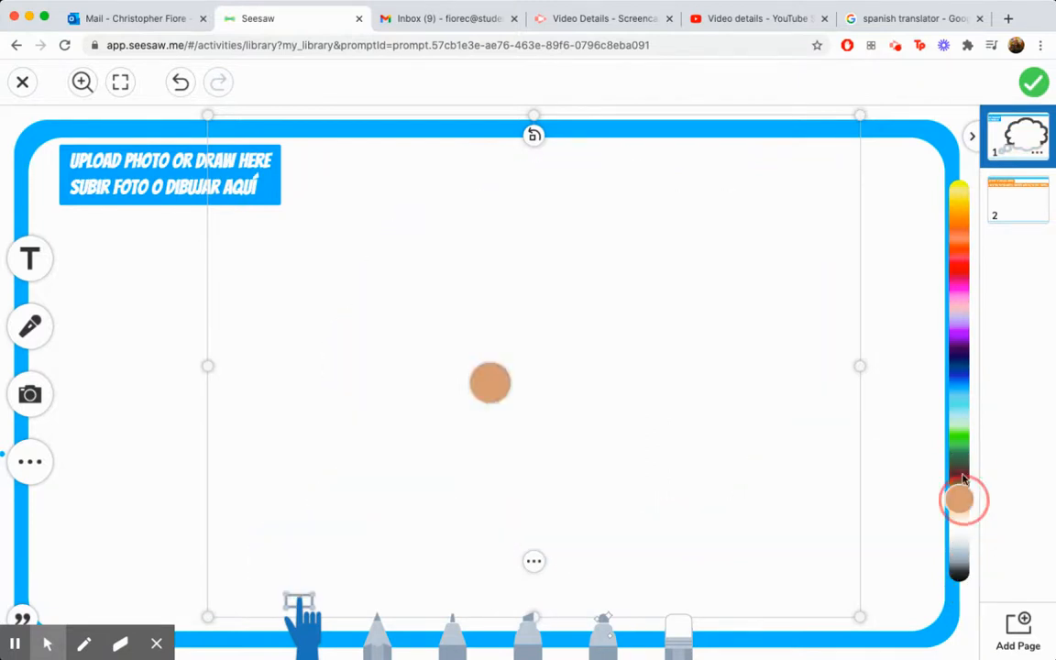
left_click(960, 440)
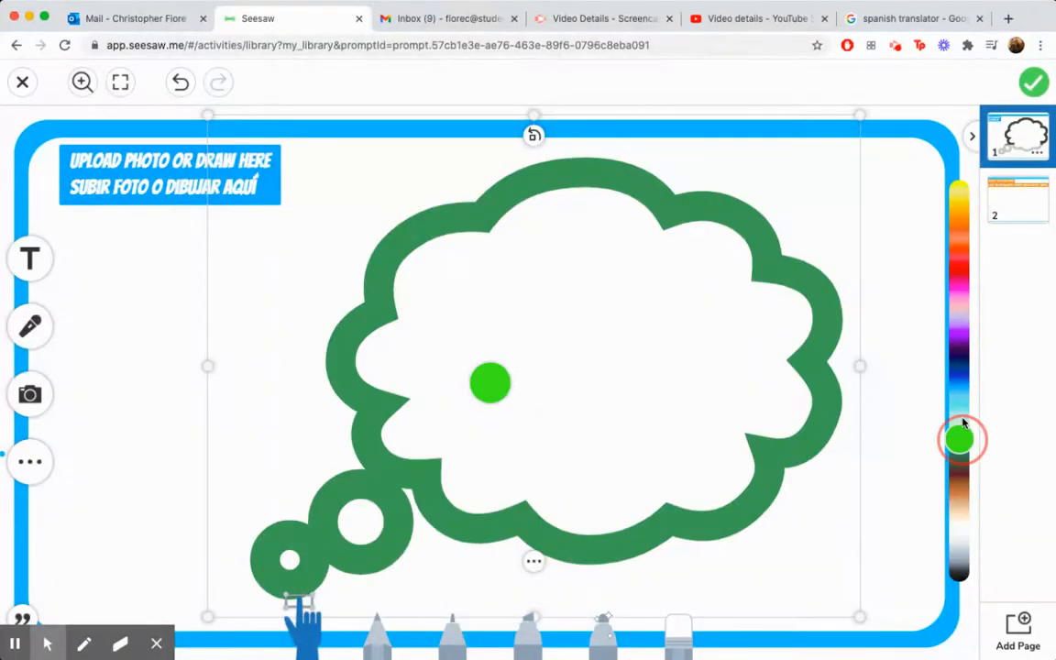
left_click(958, 330)
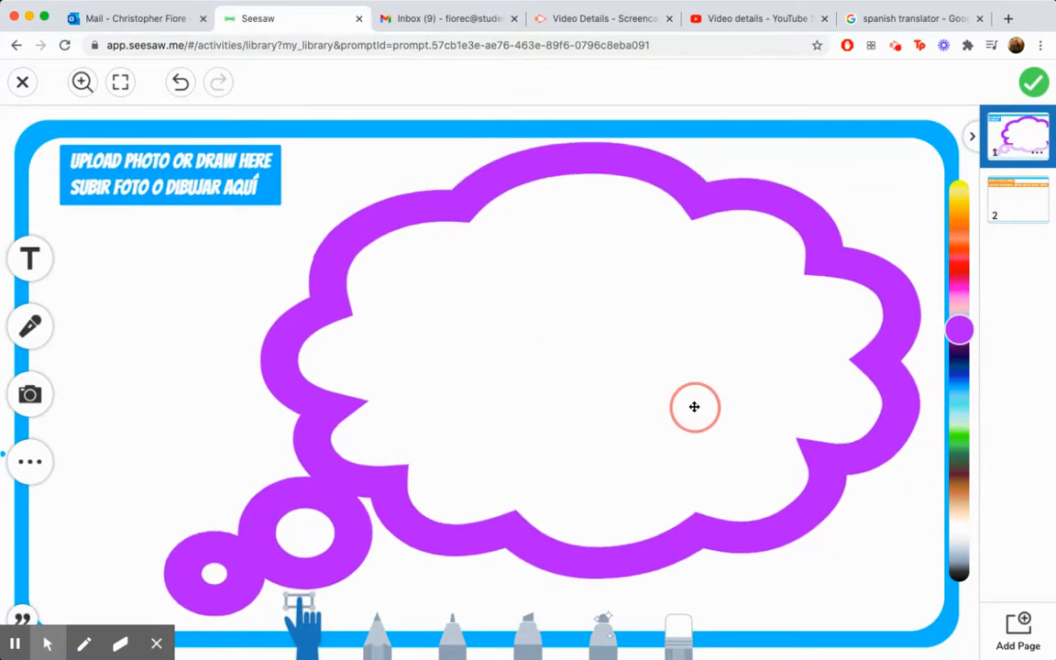
- Select the purple thought bubble before sketching beside it
left_click(693, 407)
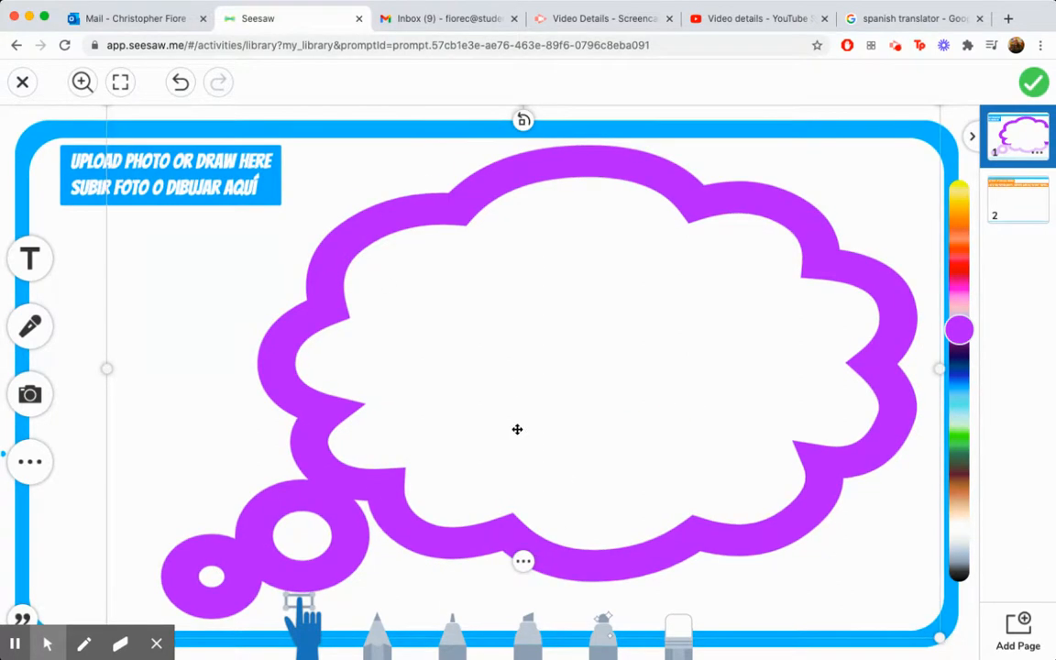
mouse_move(620, 389)
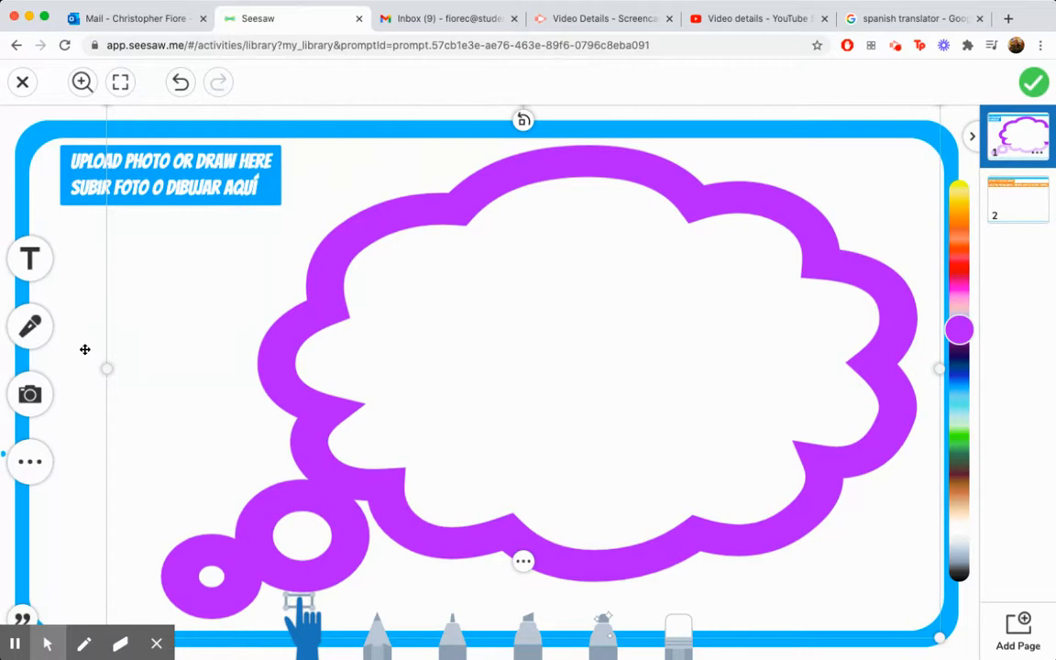
mouse_move(568, 414)
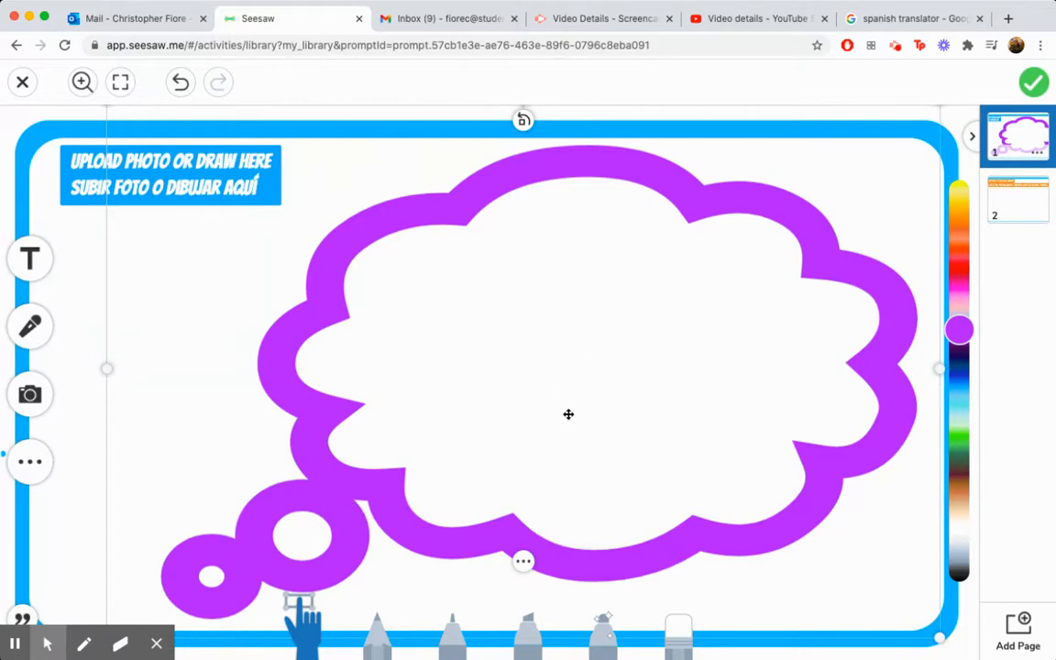
mouse_move(520, 436)
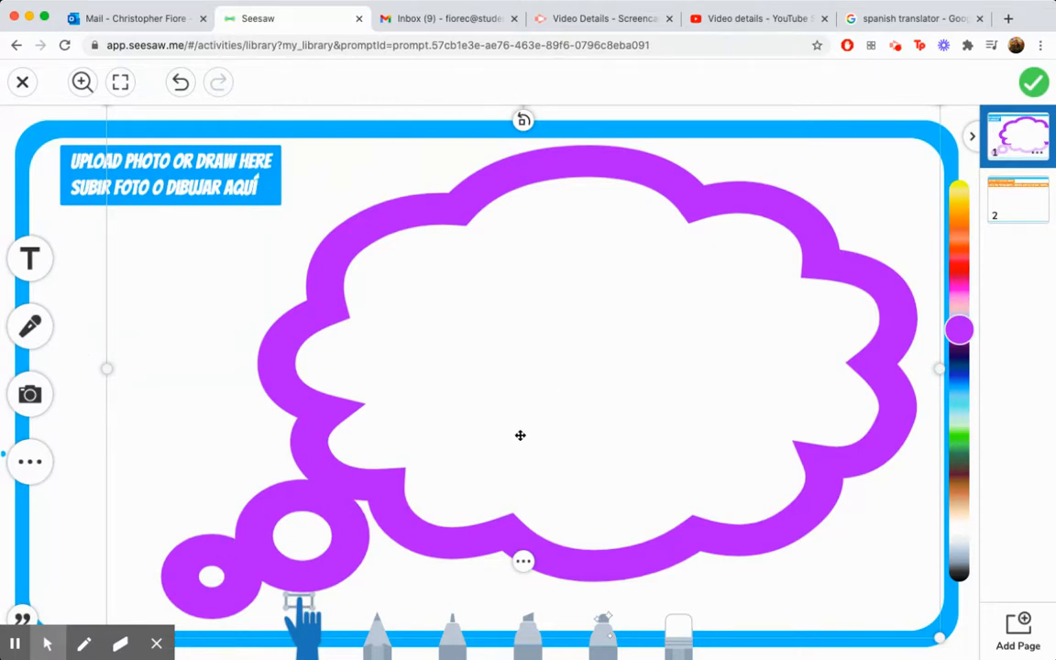
mouse_move(410, 608)
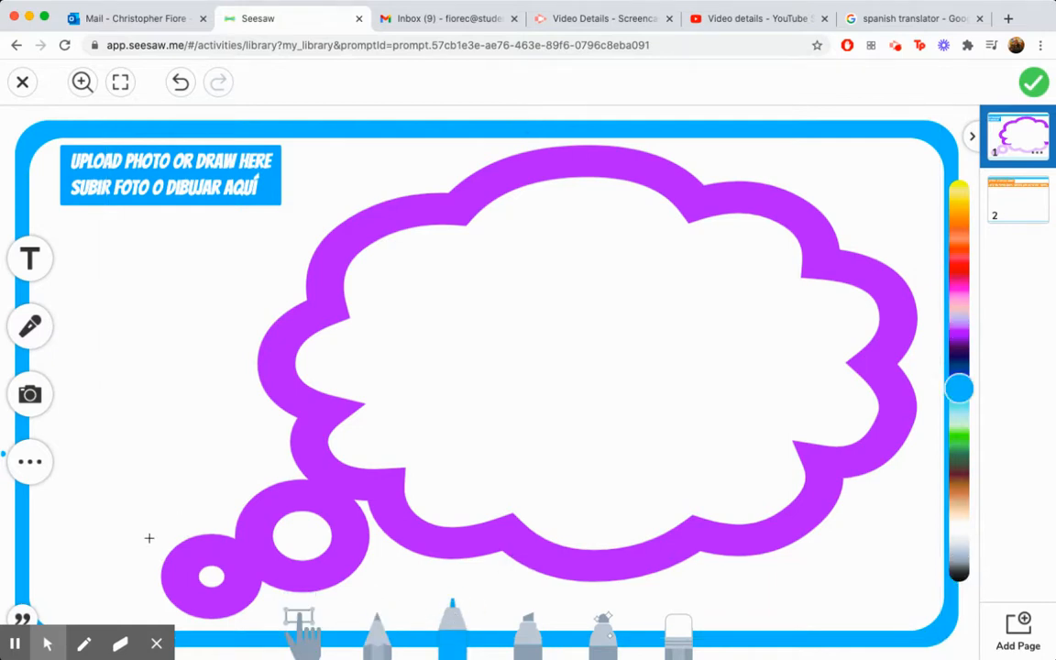
mouse_move(138, 552)
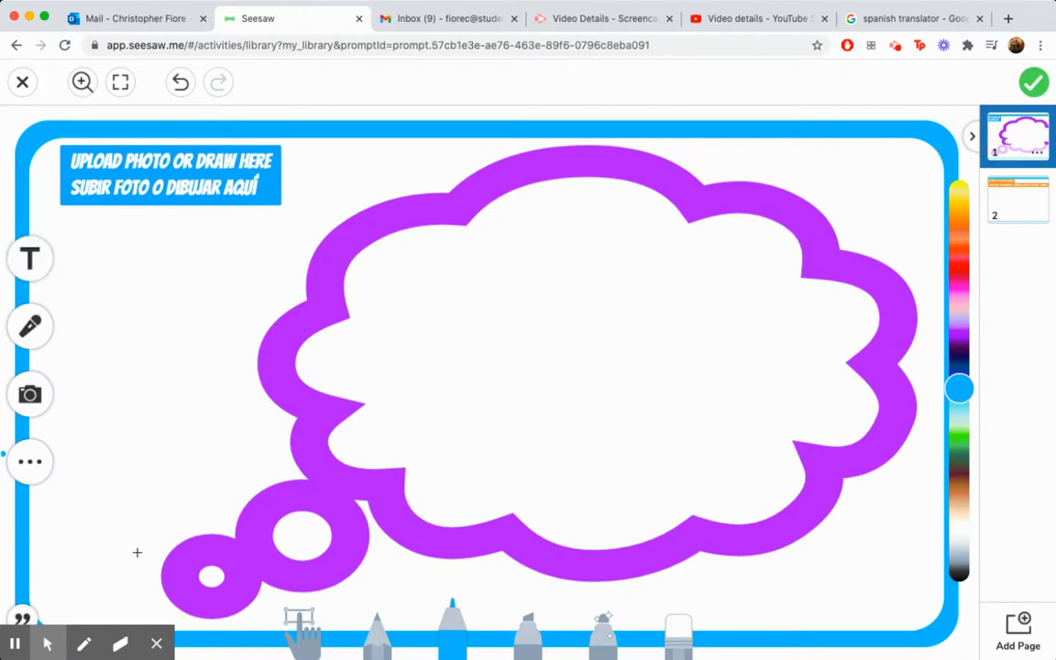
mouse_move(172, 482)
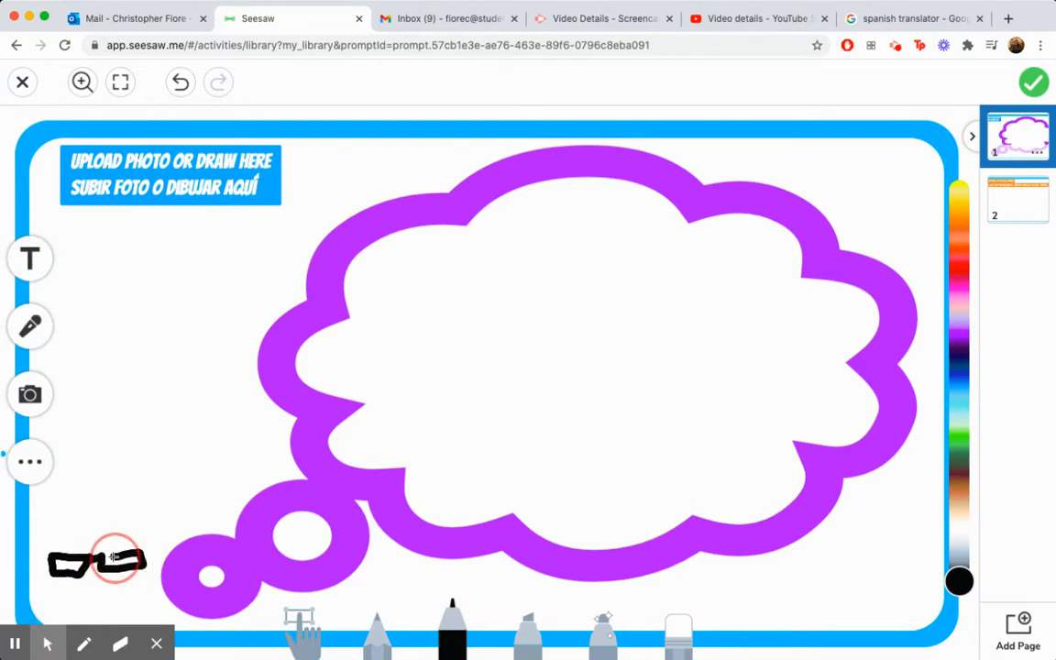
left_click_drag(110, 559, 87, 513)
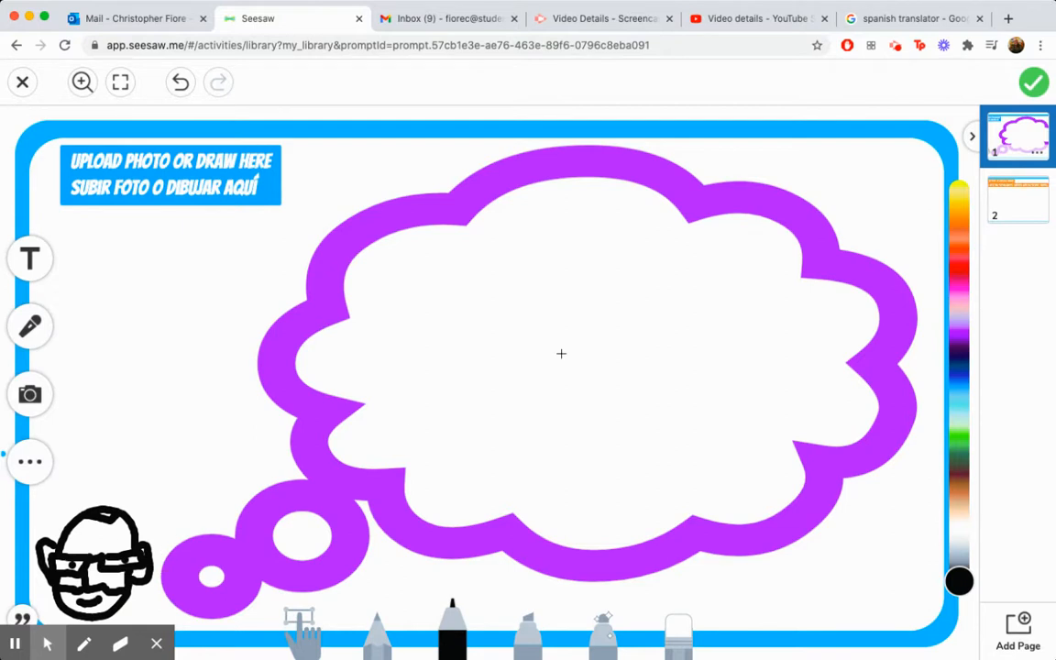
mouse_move(548, 539)
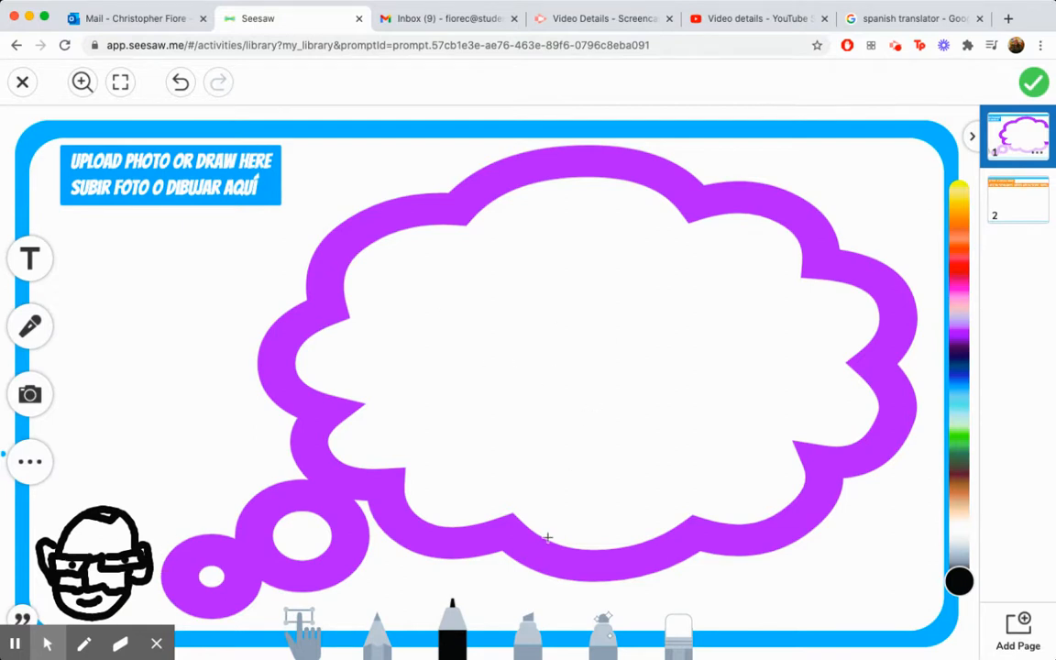
mouse_move(620, 410)
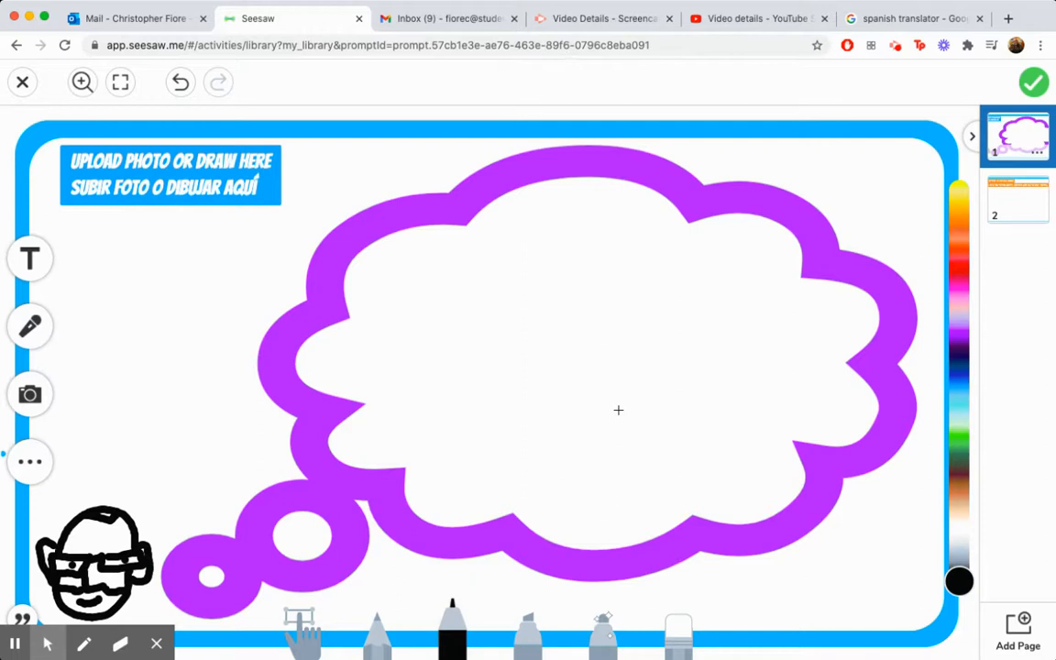
mouse_move(415, 379)
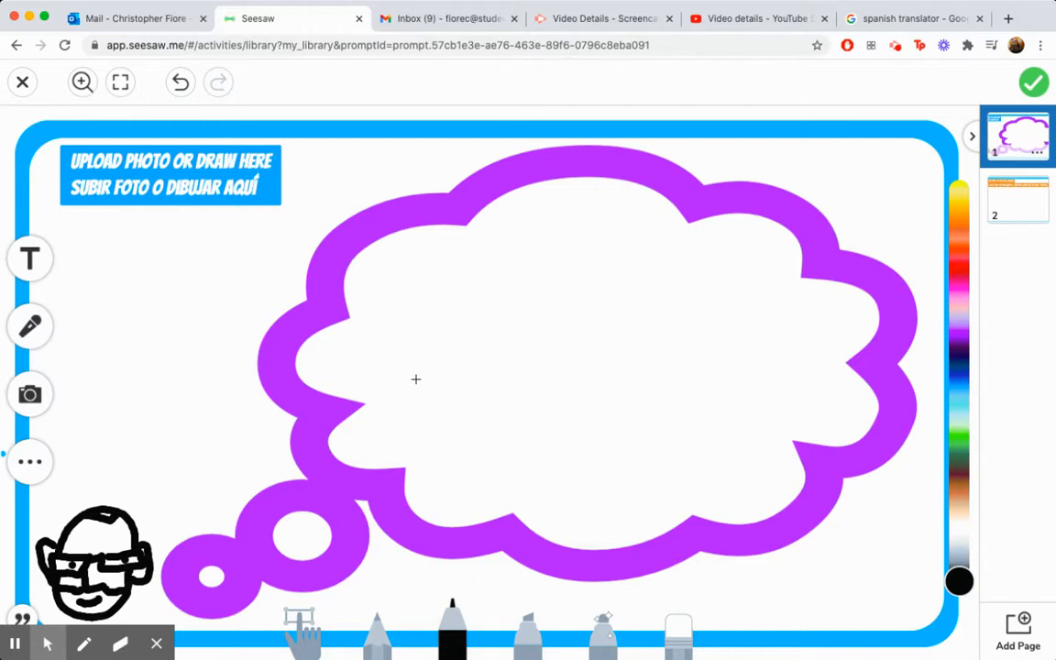
mouse_move(408, 373)
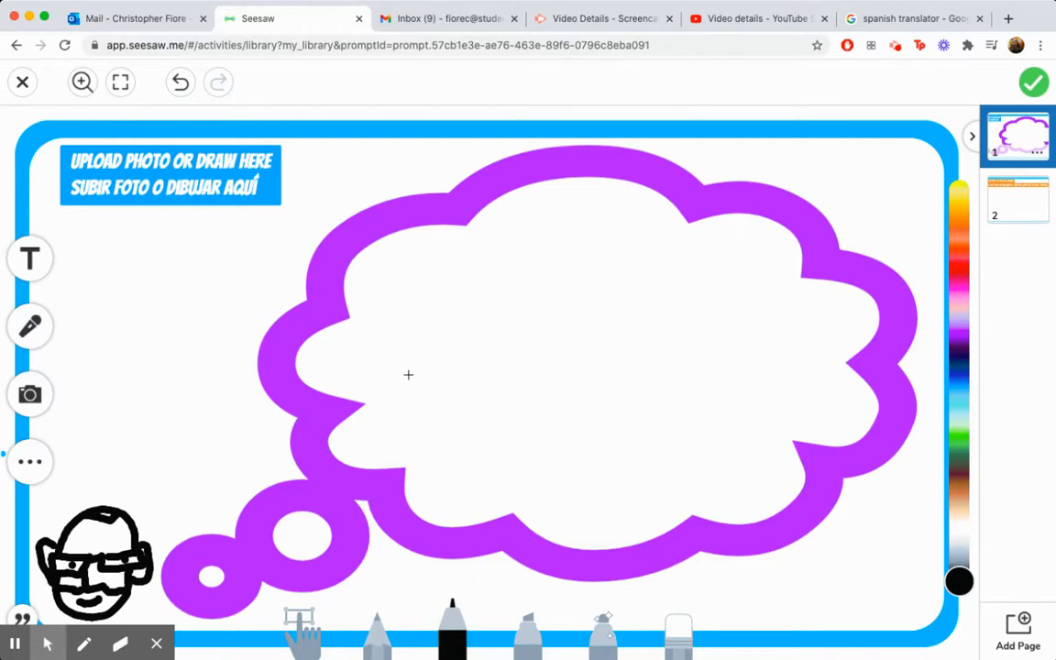
mouse_move(410, 400)
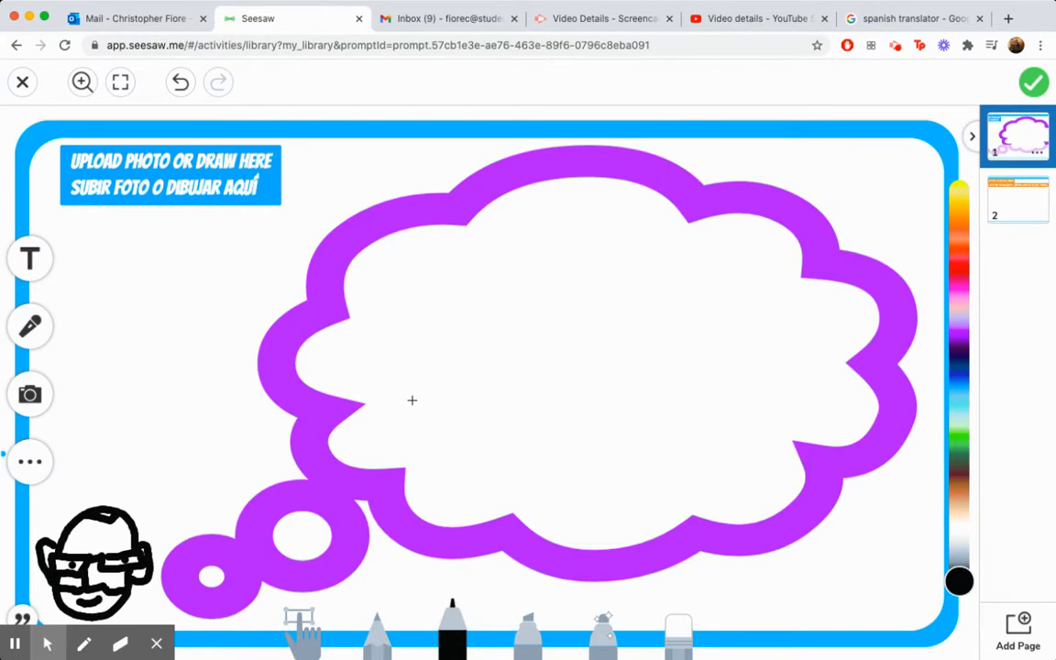
mouse_move(535, 396)
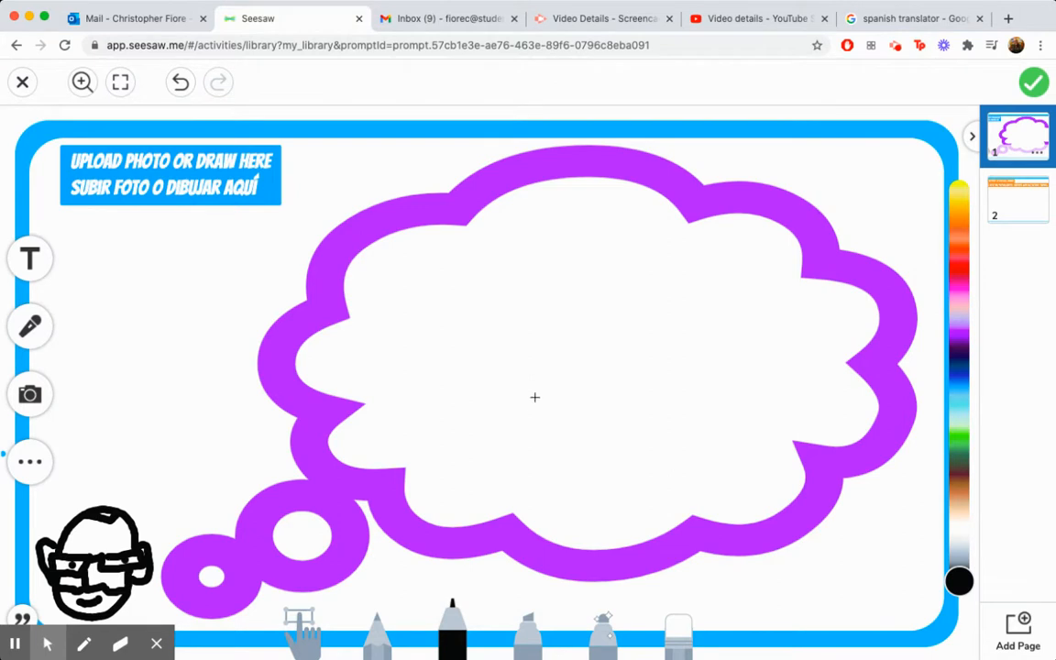
mouse_move(575, 405)
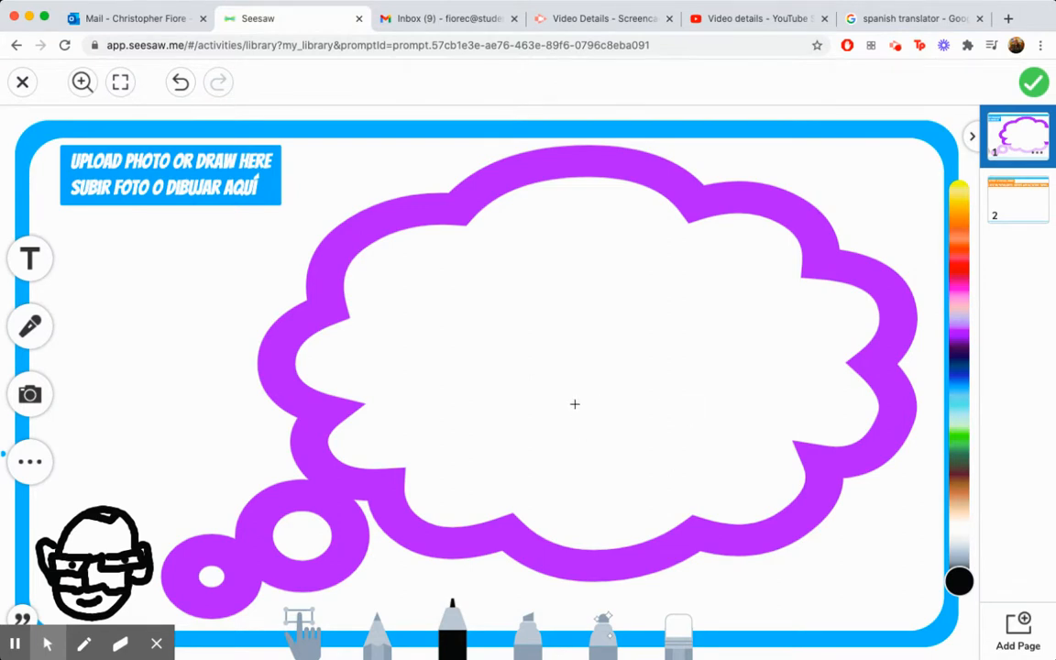
mouse_move(704, 344)
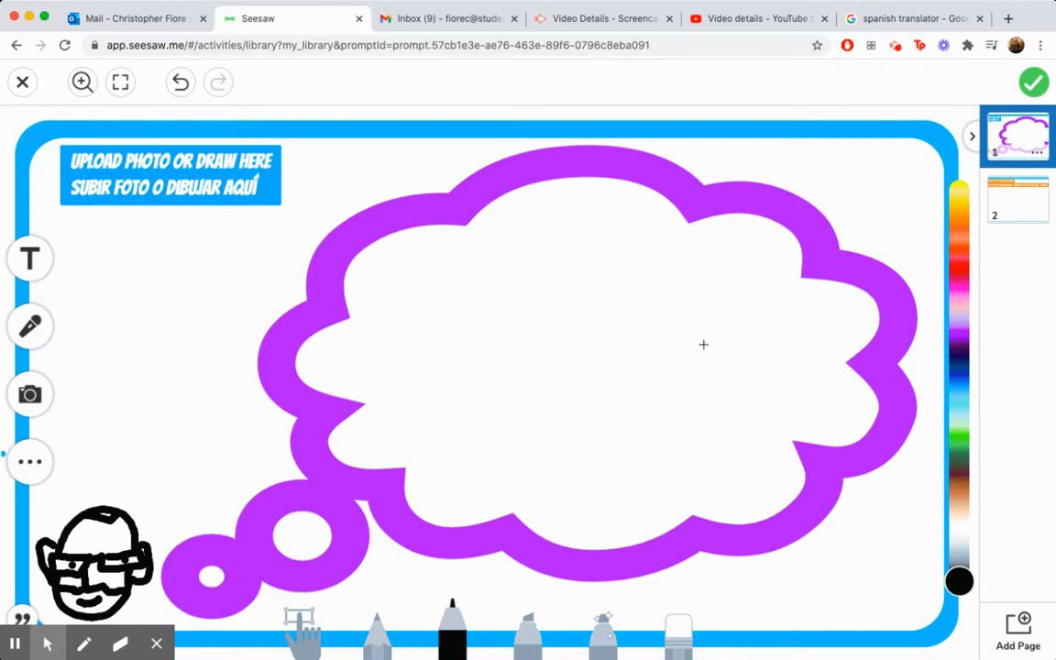
mouse_move(643, 327)
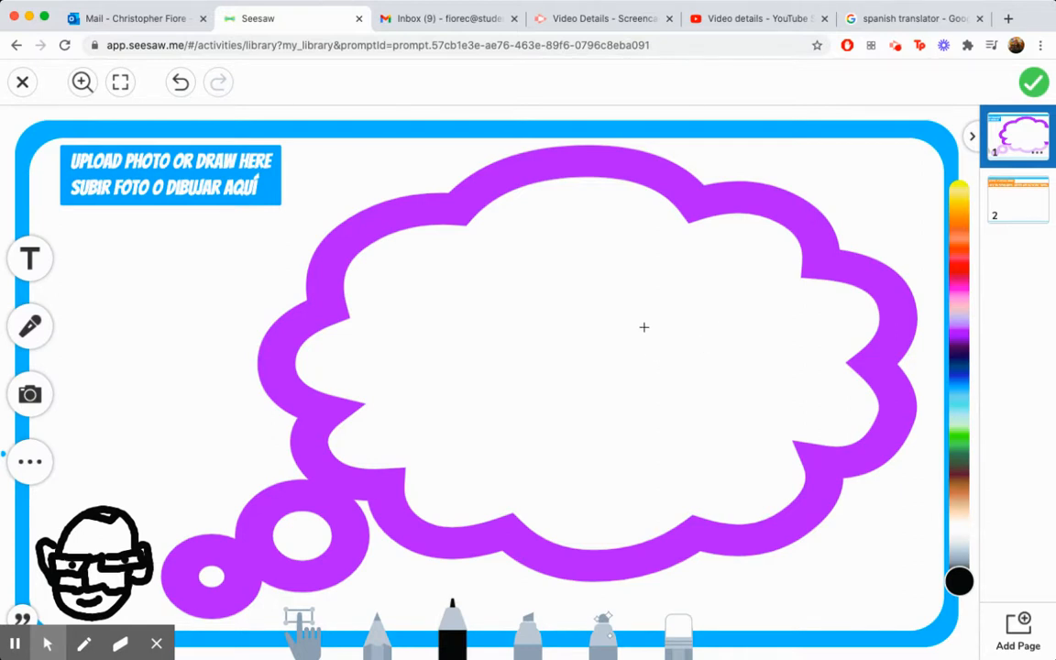
- Sketch the glasses, head outline and spiky hair of the person in black
left_click_drag(627, 333, 682, 333)
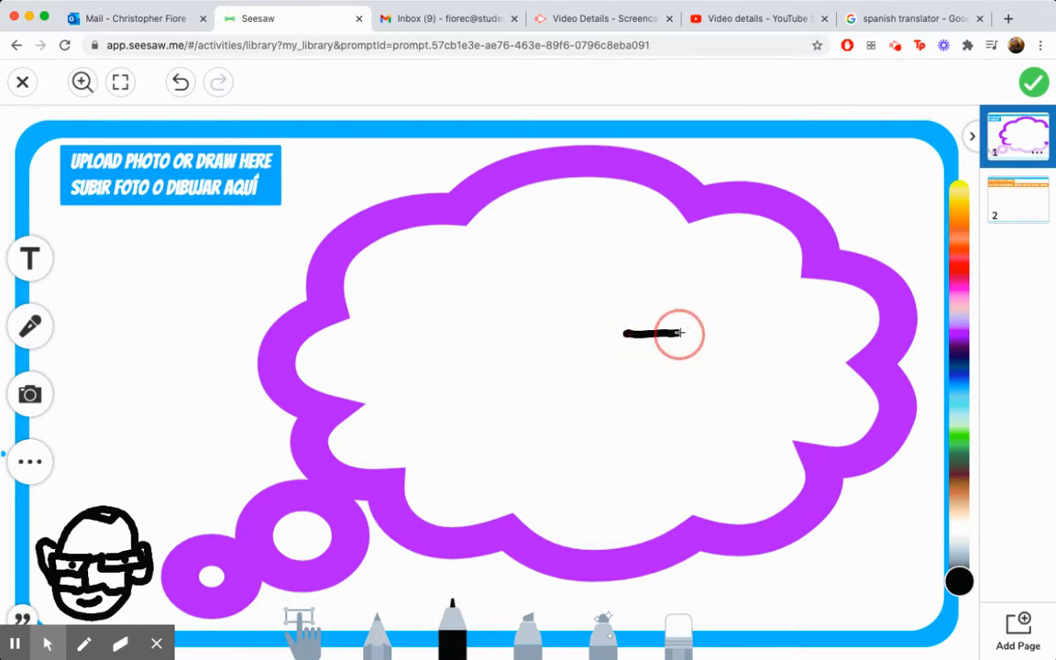
left_click_drag(679, 333, 706, 348)
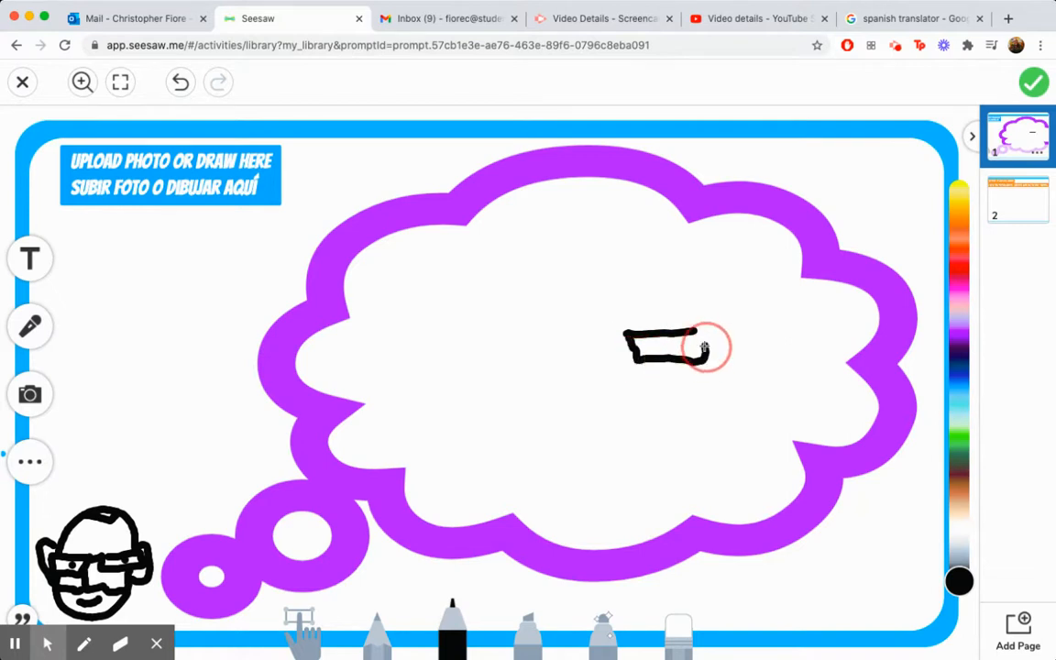
left_click_drag(700, 346, 805, 355)
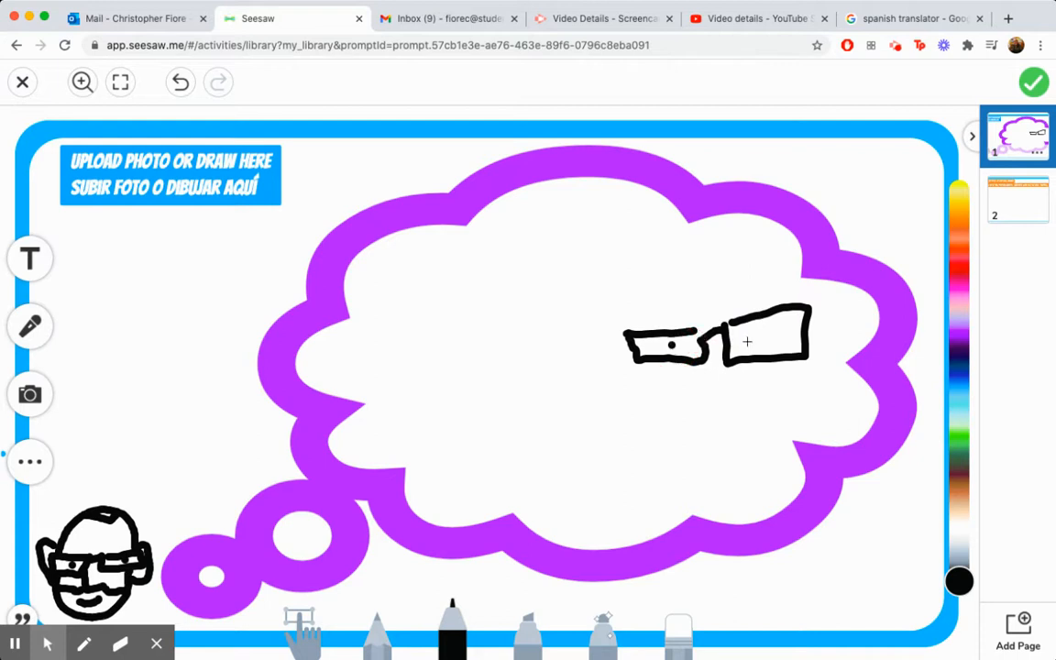
left_click_drag(645, 330, 693, 245)
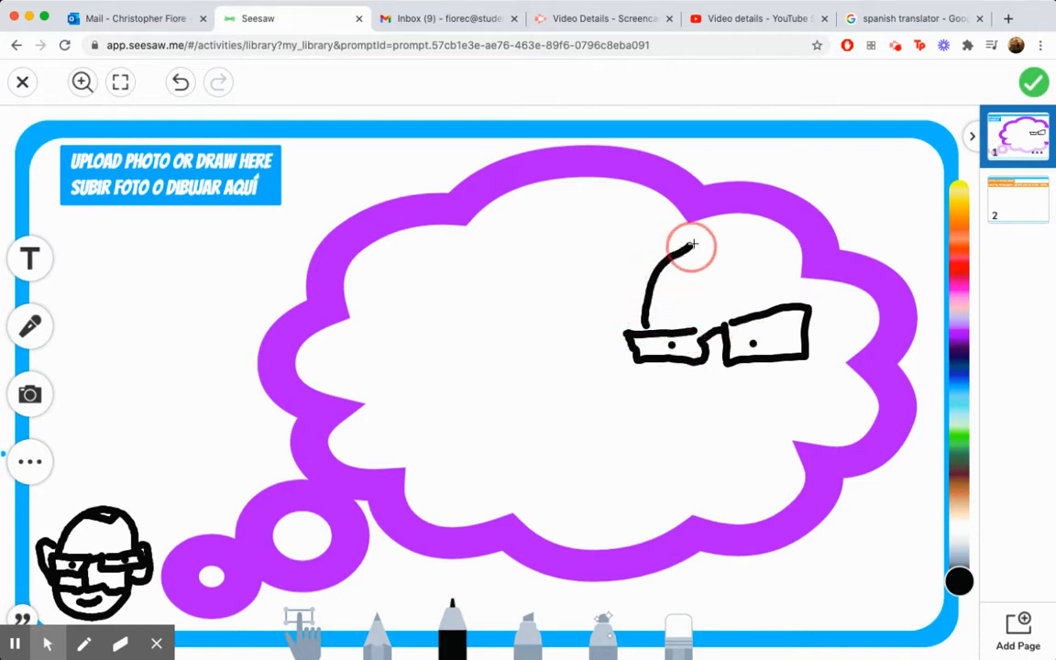
left_click_drag(693, 242, 834, 330)
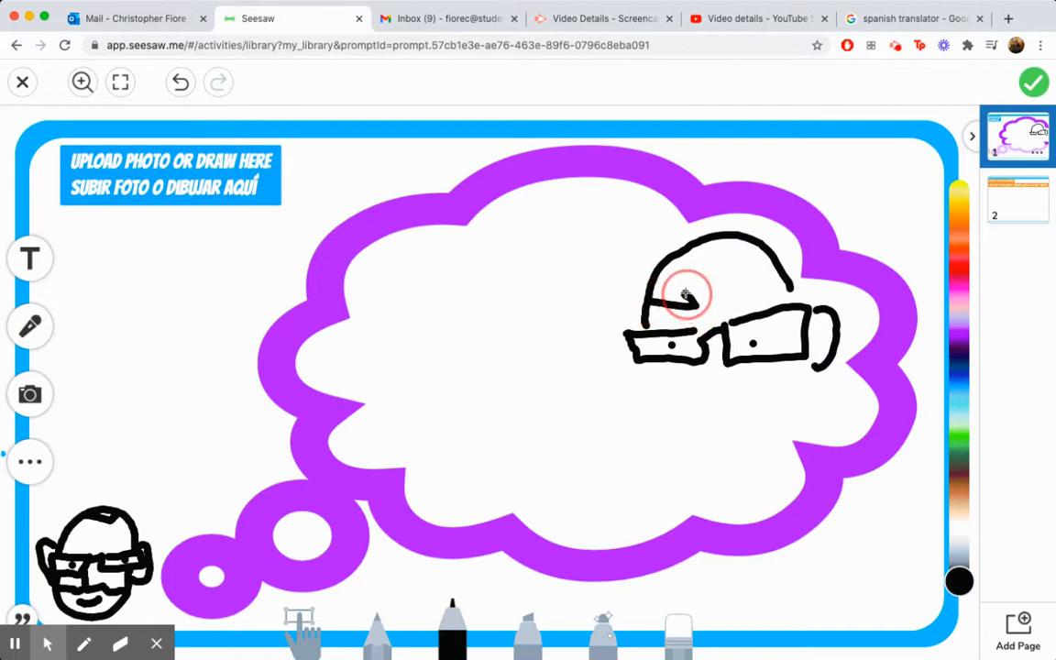
left_click_drag(682, 293, 774, 293)
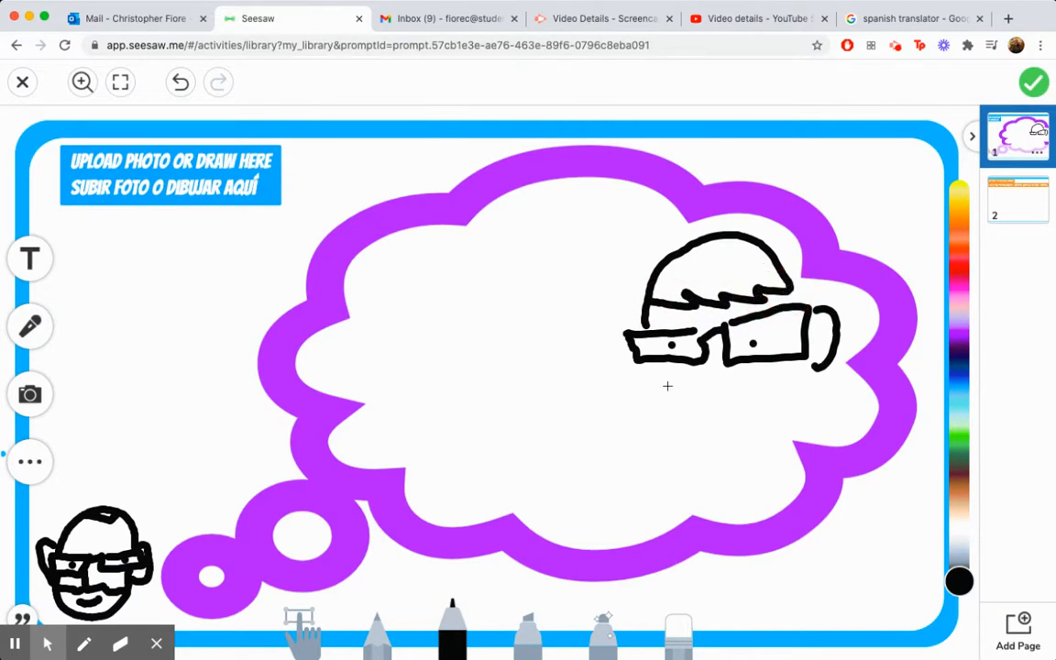
- Add the face with smile, nose and ear, then the neck, body and outstretched arm
left_click_drag(667, 367, 733, 425)
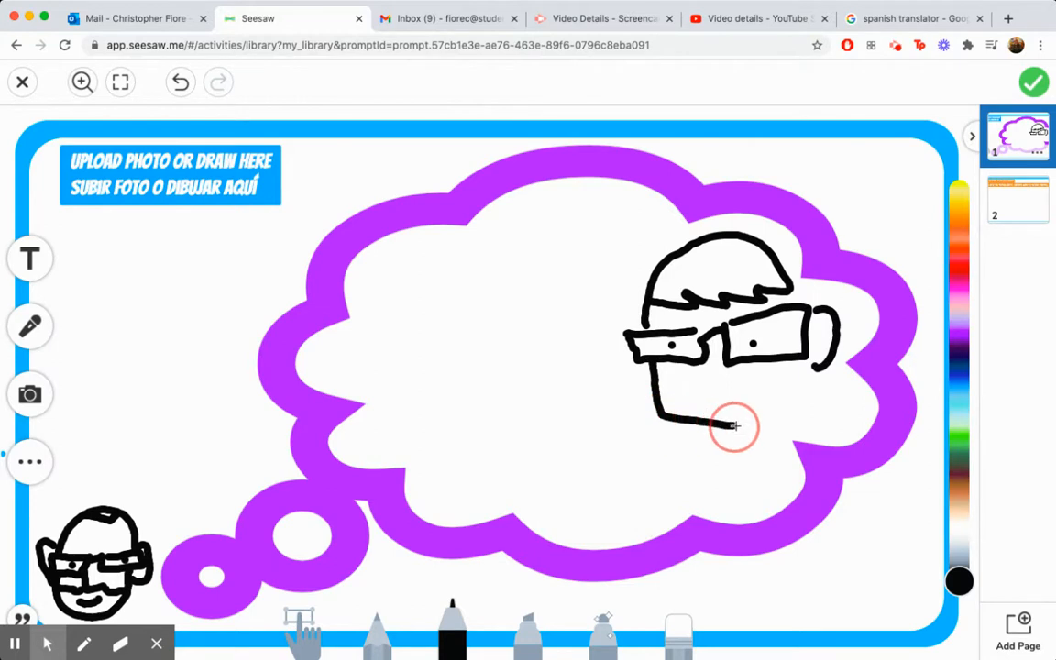
left_click_drag(733, 425, 706, 385)
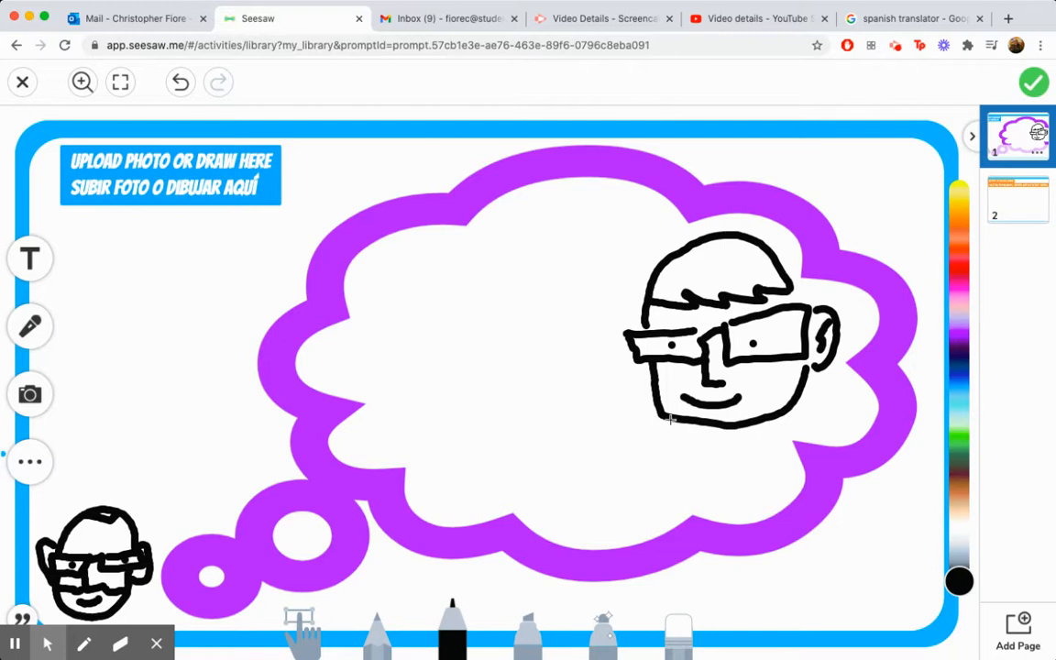
left_click_drag(659, 403, 642, 446)
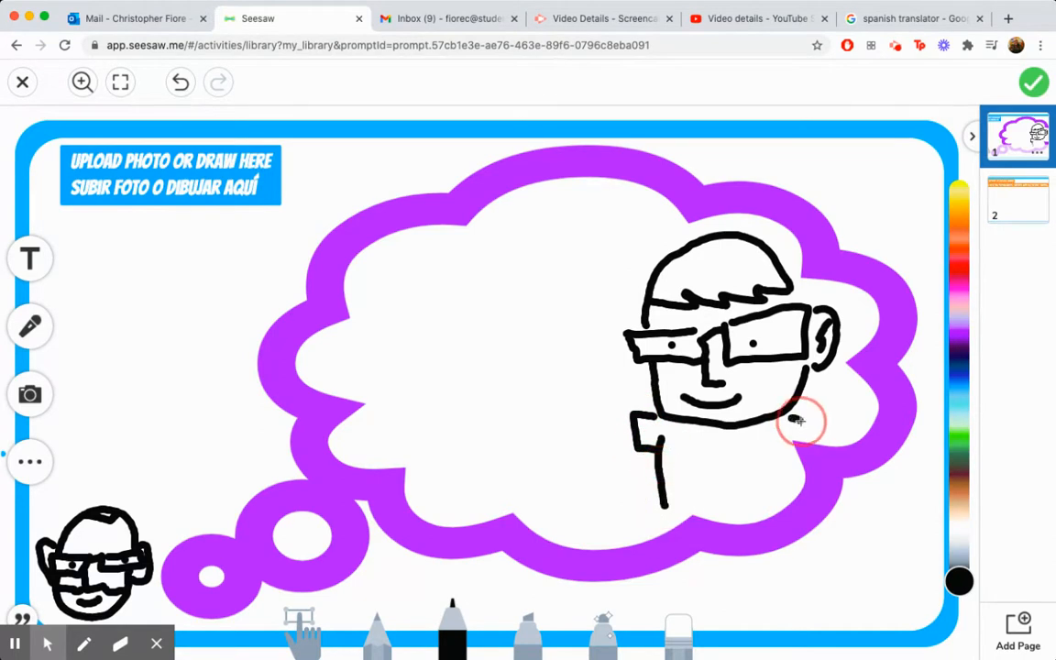
left_click_drag(797, 422, 786, 473)
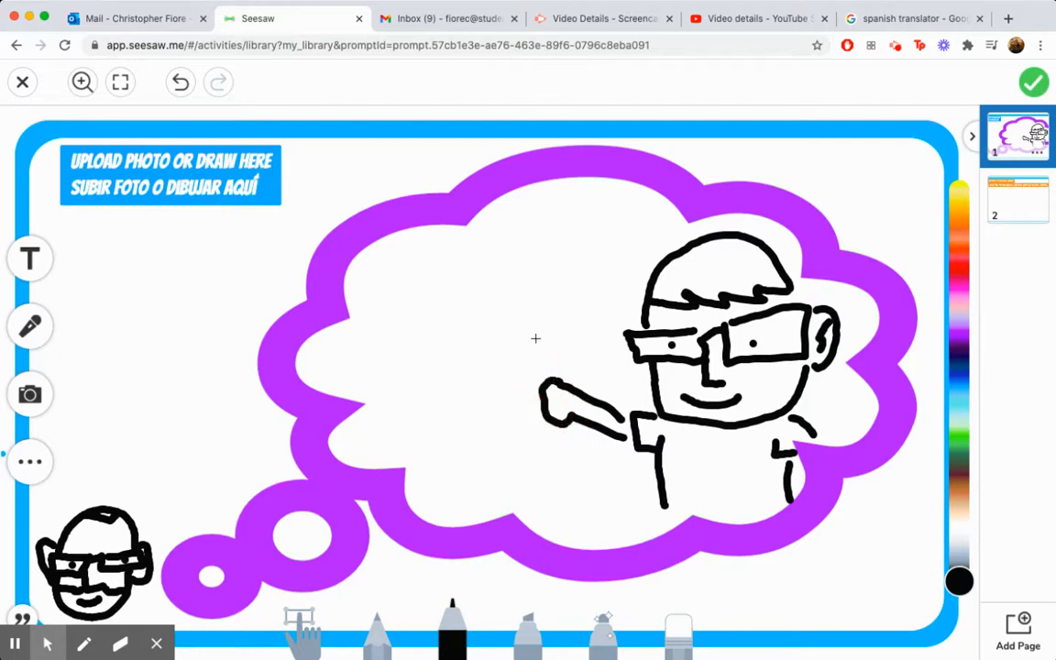
mouse_move(341, 491)
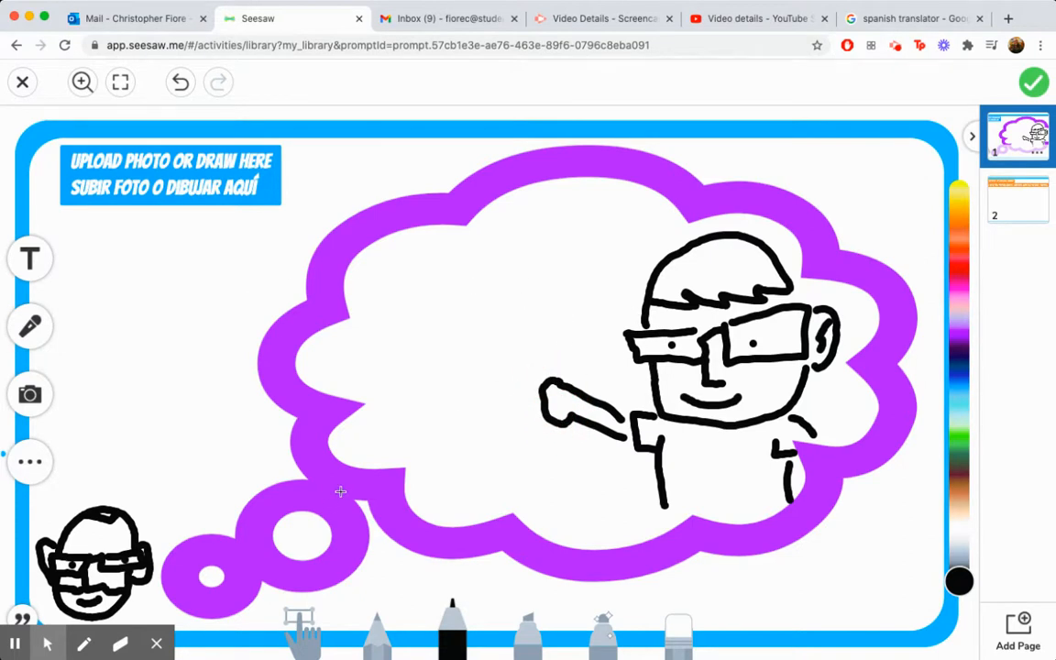
mouse_move(381, 317)
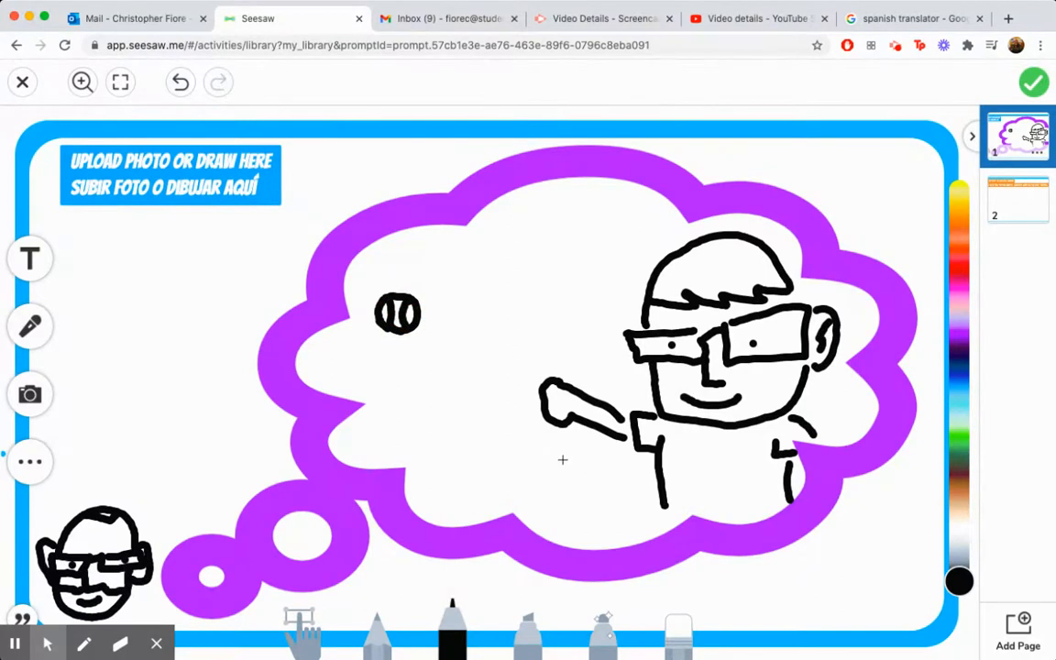
mouse_move(436, 405)
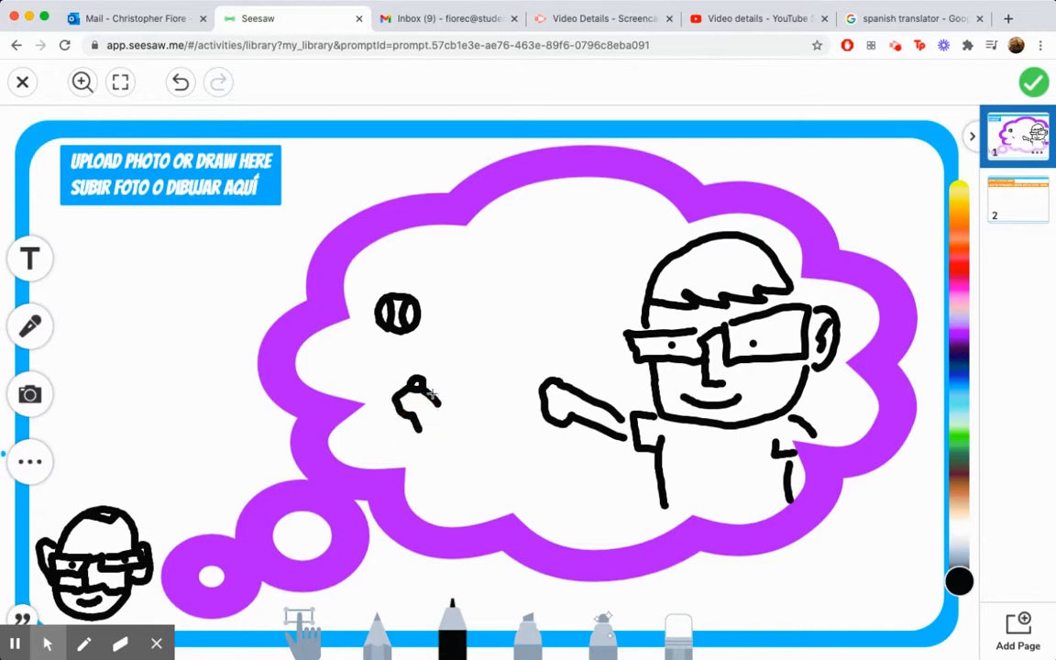
- Draw the ball and a leaping dog with head, body, legs and tail in black
left_click_drag(422, 394, 480, 412)
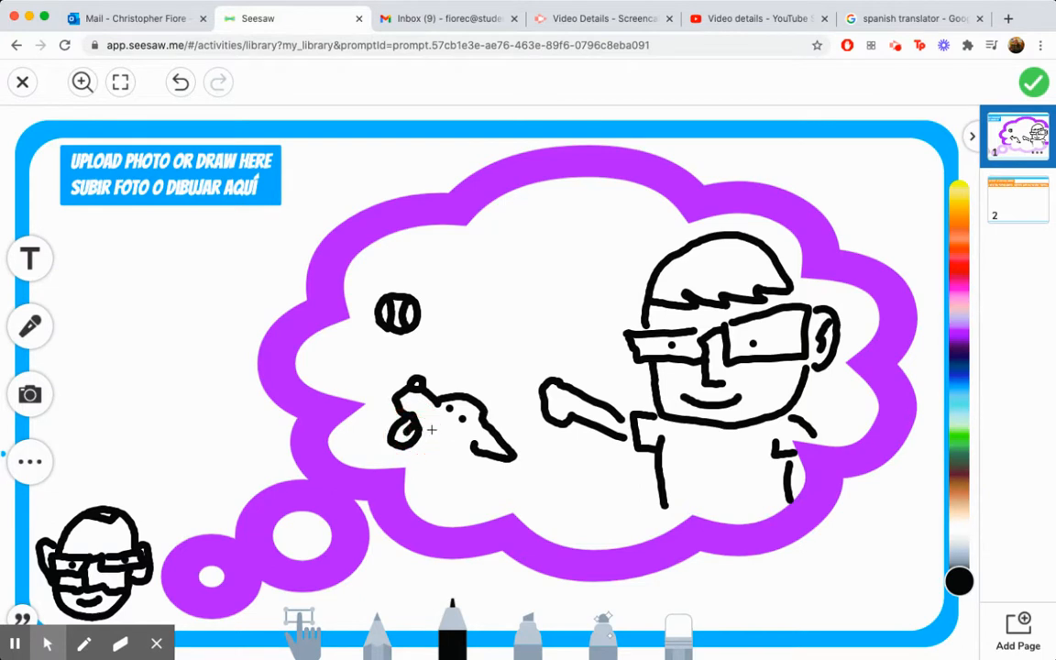
left_click(392, 426)
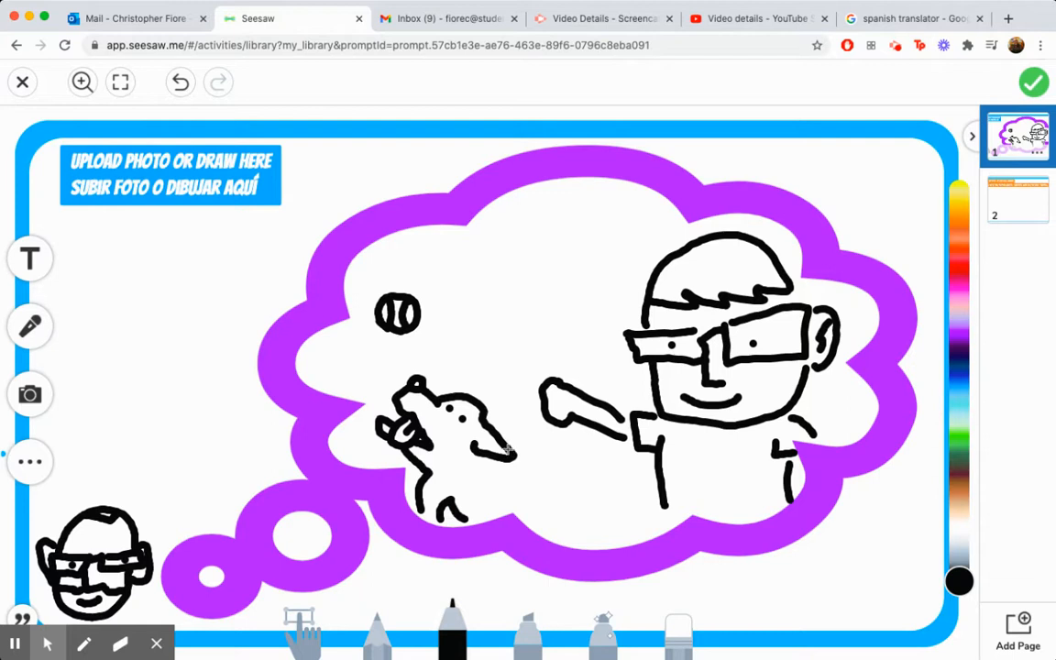
left_click_drag(491, 446, 583, 514)
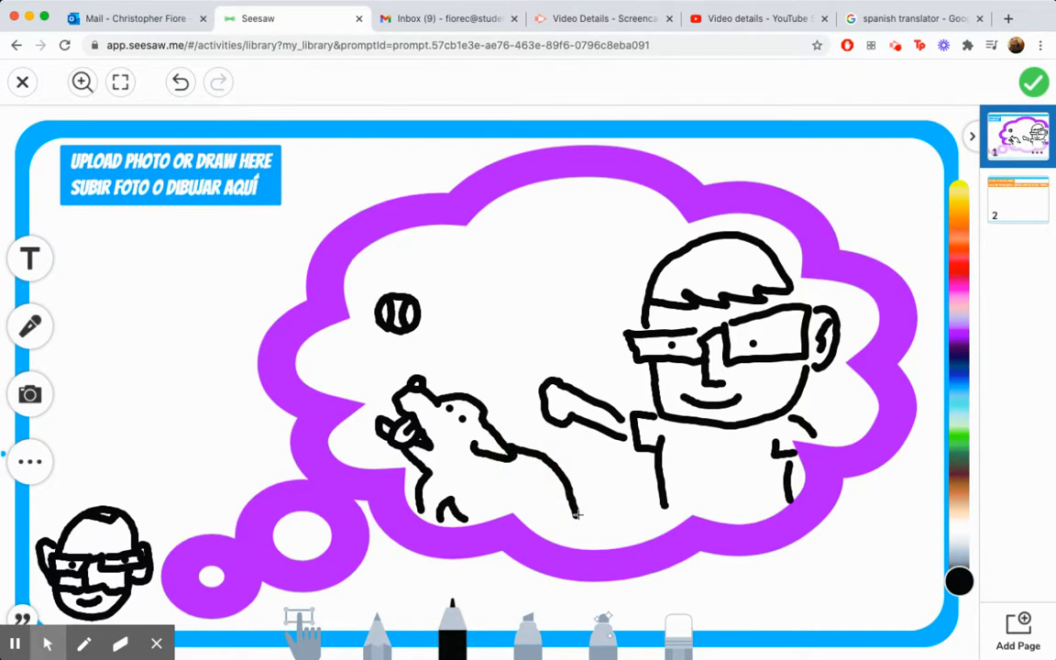
left_click_drag(576, 513, 590, 491)
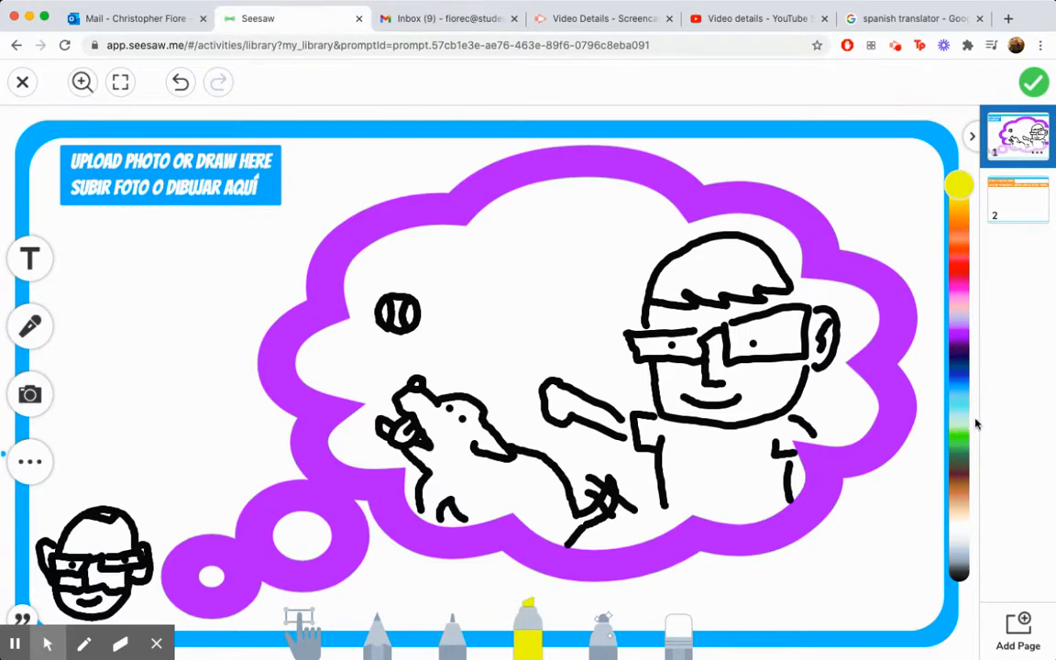
- Colour the face with skin tone and fill the boy's hair brown
left_click(958, 493)
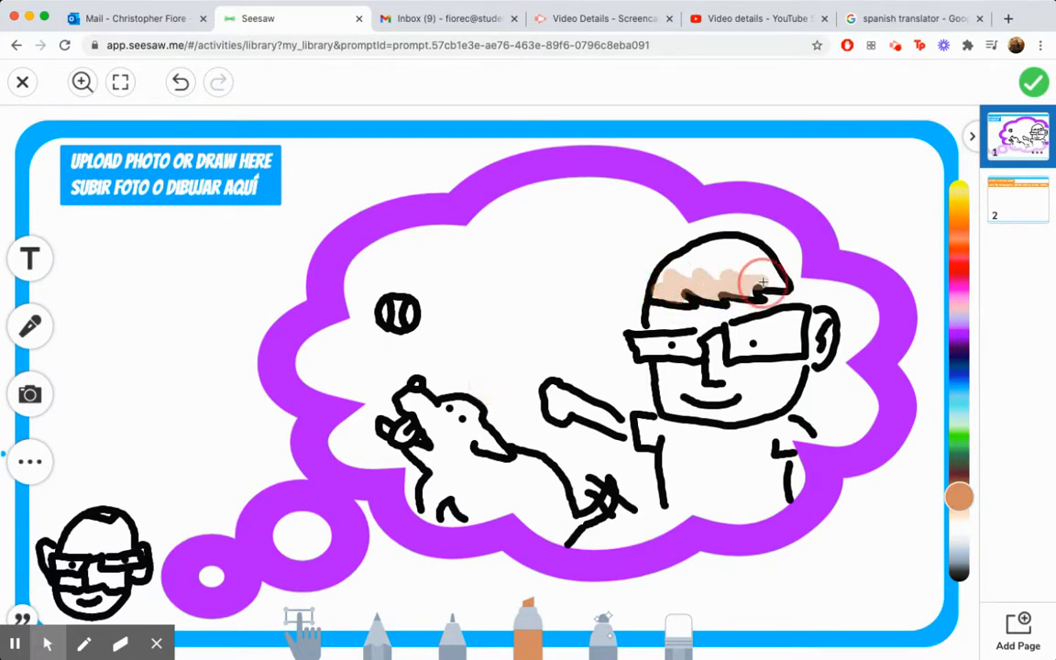
left_click_drag(766, 278, 670, 275)
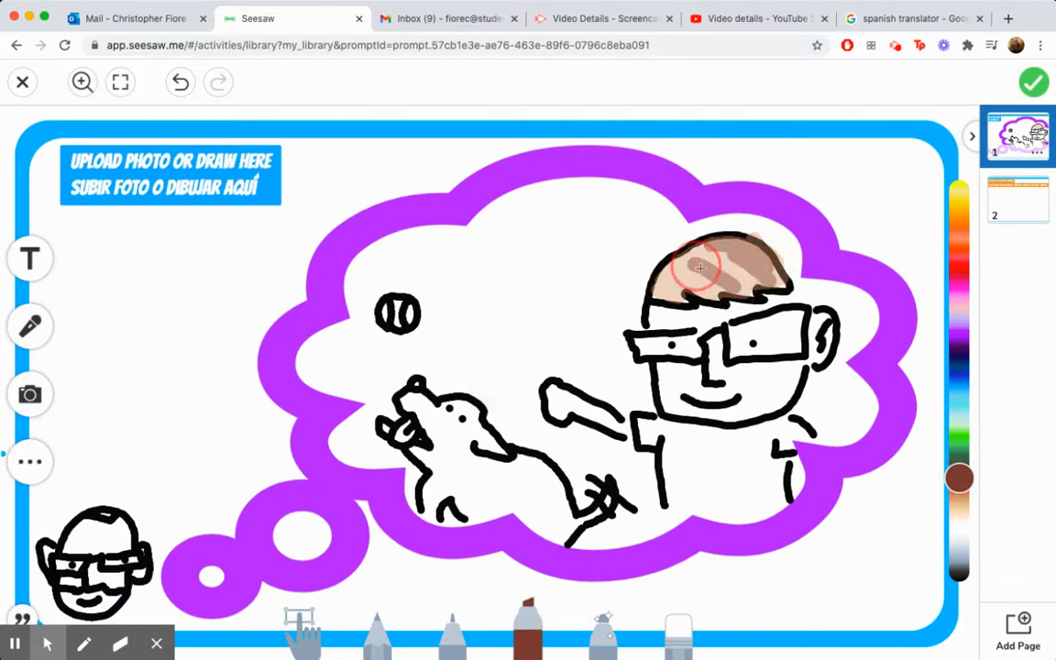
left_click_drag(700, 267, 695, 268)
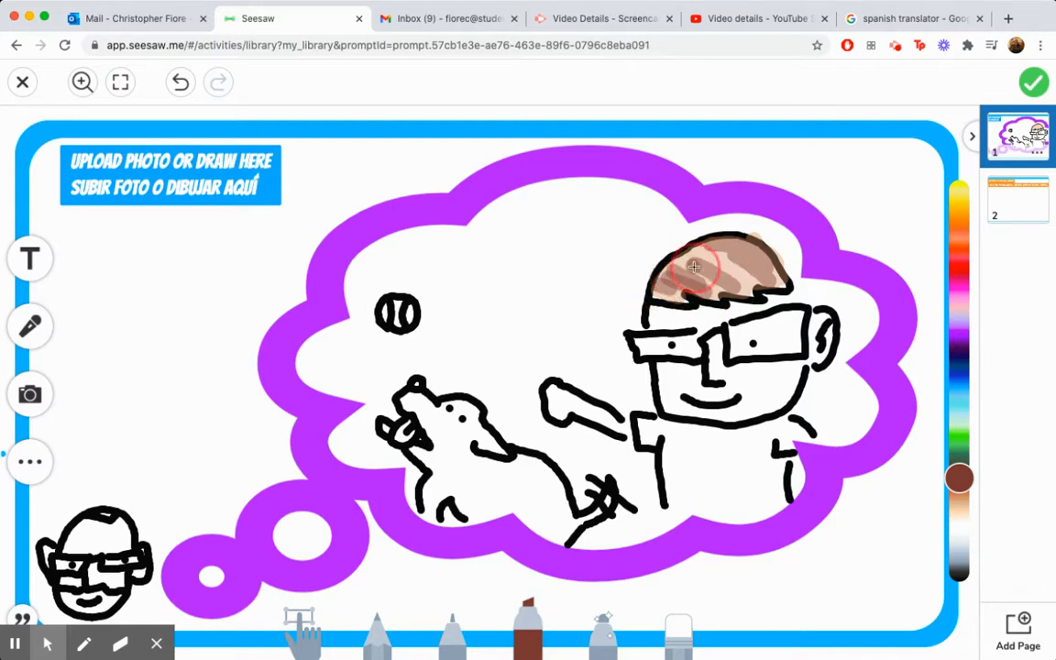
left_click_drag(693, 266, 758, 271)
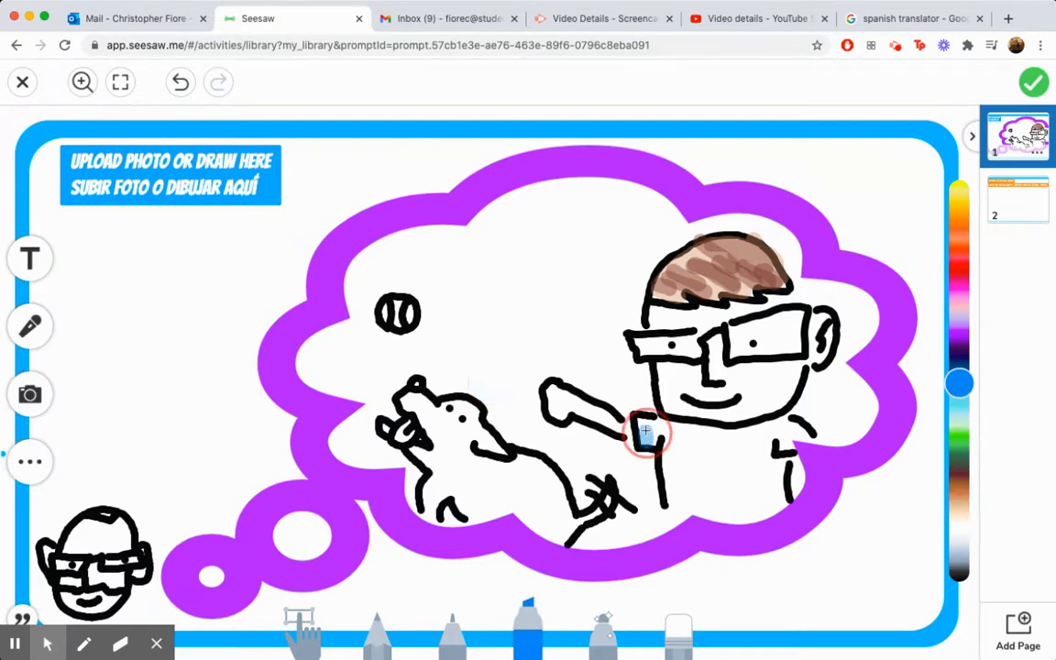
- Fill the boy's shirt completely with light blue
left_click_drag(645, 431, 791, 425)
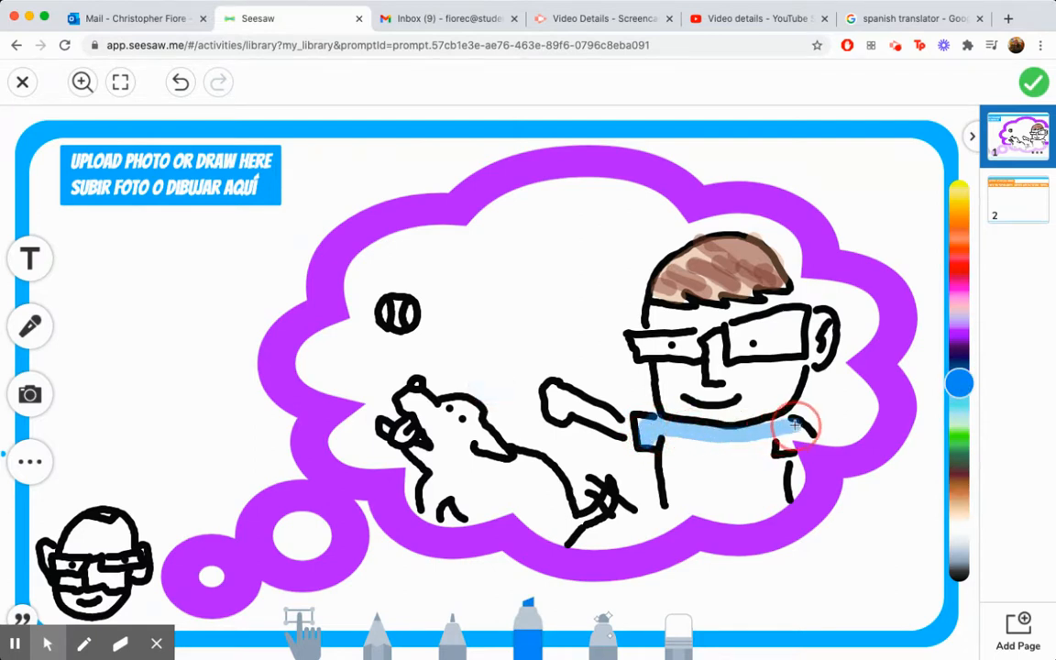
left_click_drag(792, 425, 660, 445)
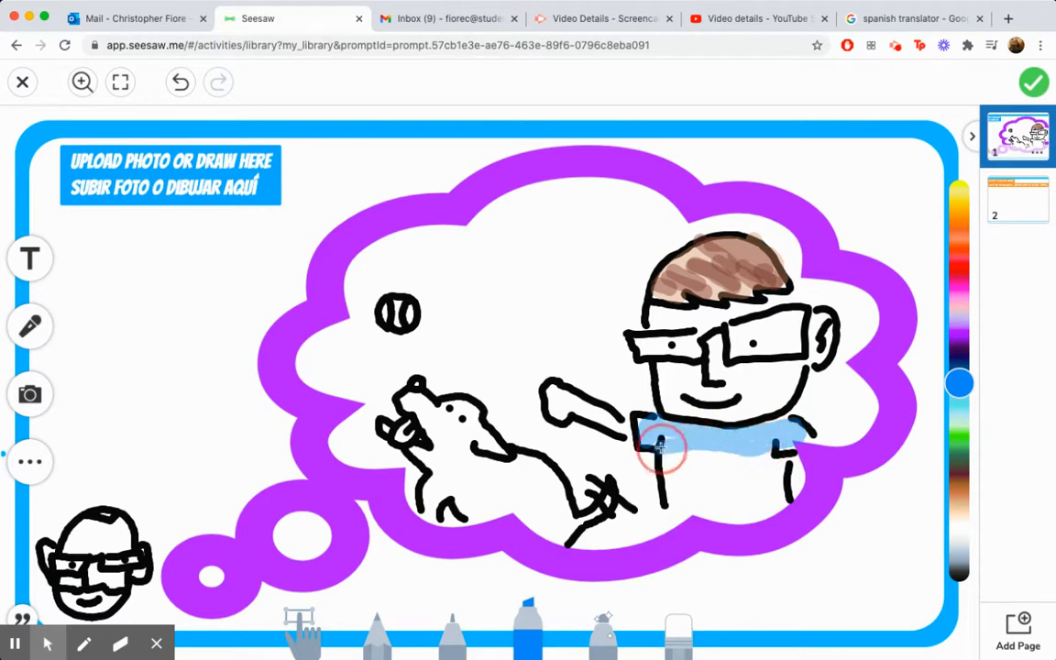
left_click_drag(659, 449, 773, 467)
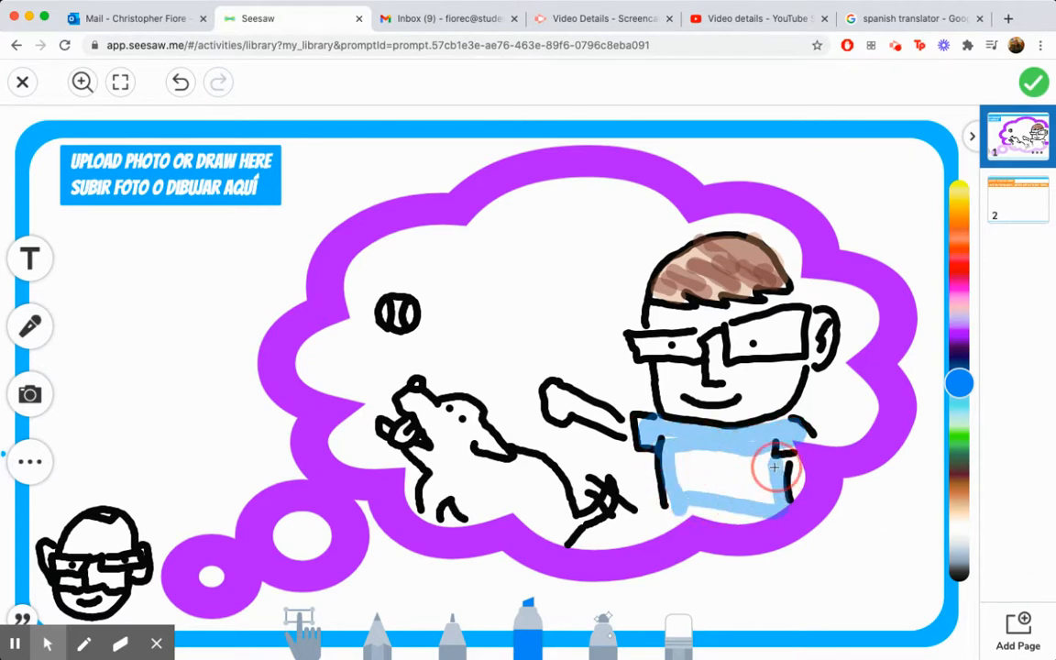
left_click_drag(774, 467, 715, 480)
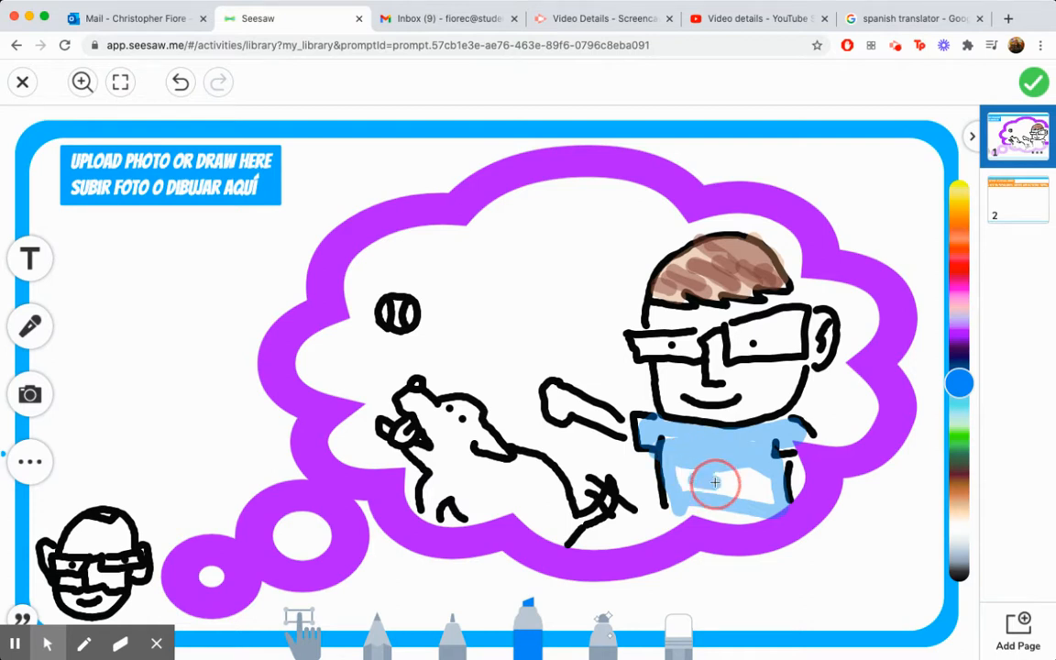
left_click_drag(714, 483, 769, 497)
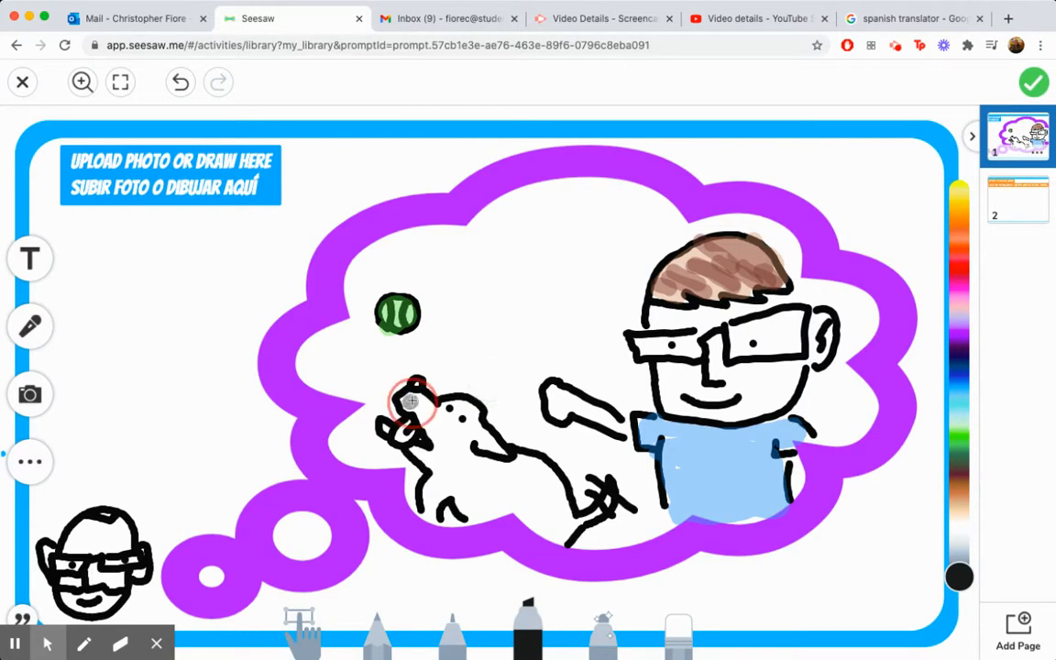
- Colour the dog's head and body grey and the ball green, with a red tongue
left_click_drag(411, 401, 431, 436)
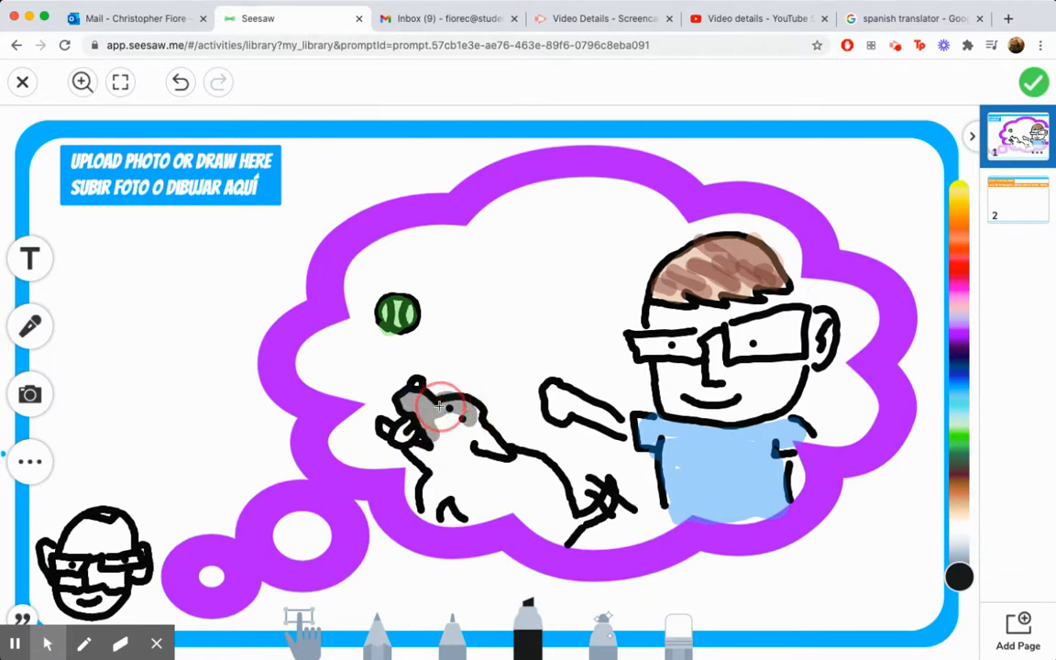
left_click_drag(440, 407, 499, 445)
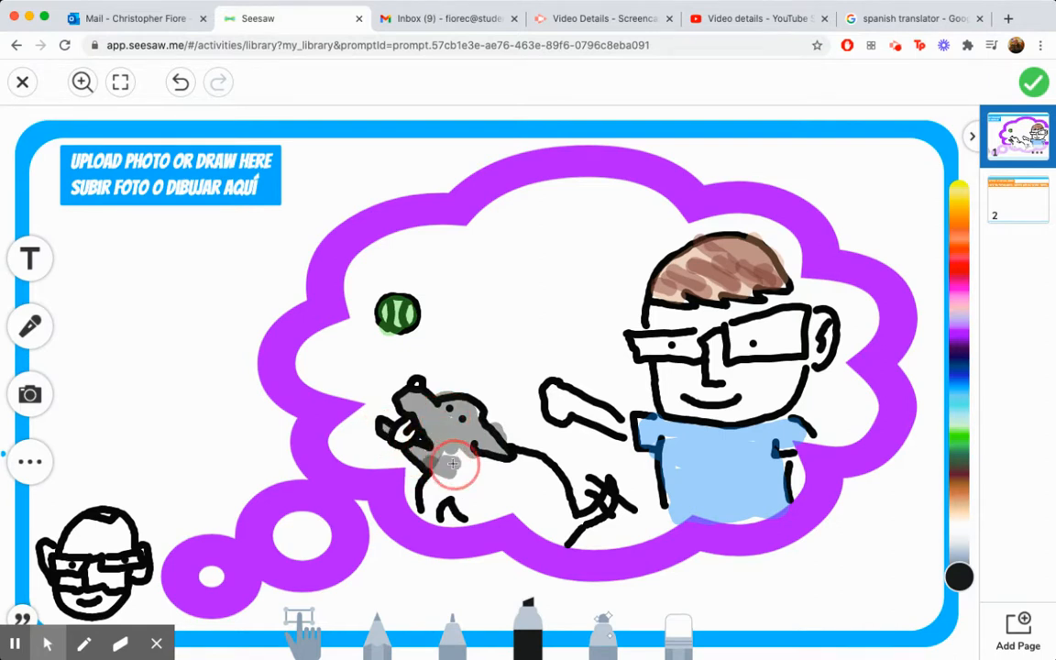
left_click_drag(451, 462, 523, 458)
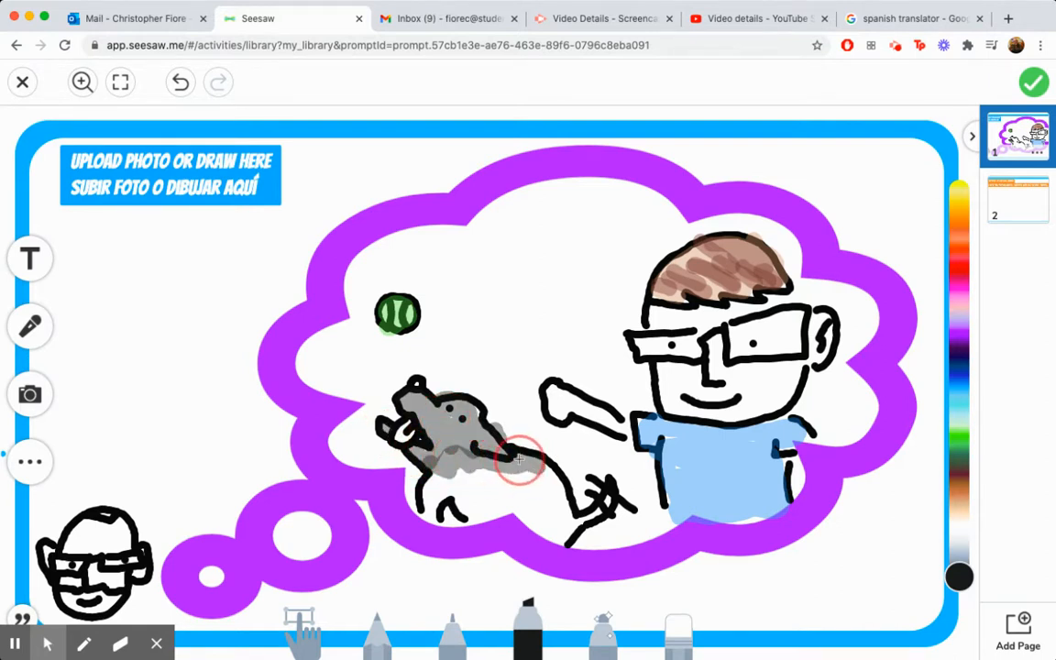
left_click_drag(517, 459, 572, 532)
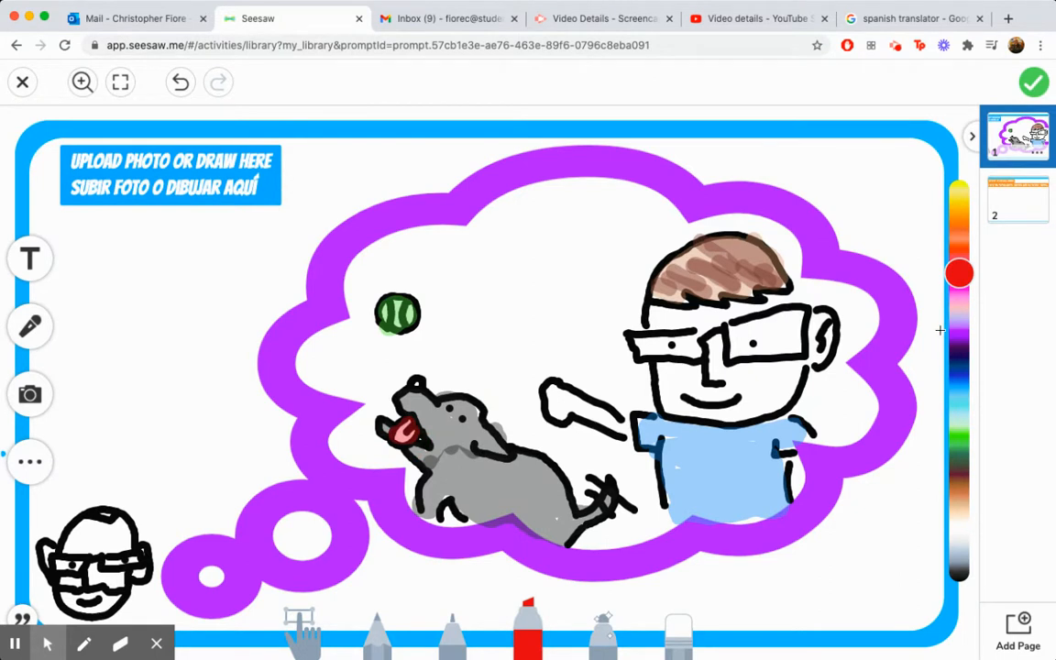
left_click(491, 383)
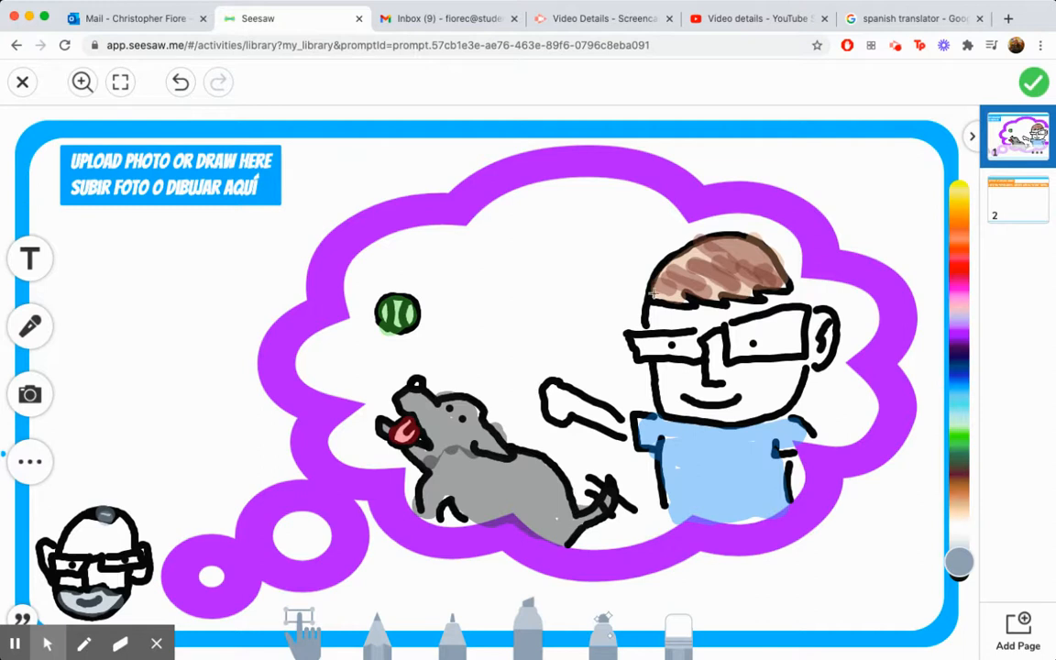
mouse_move(750, 342)
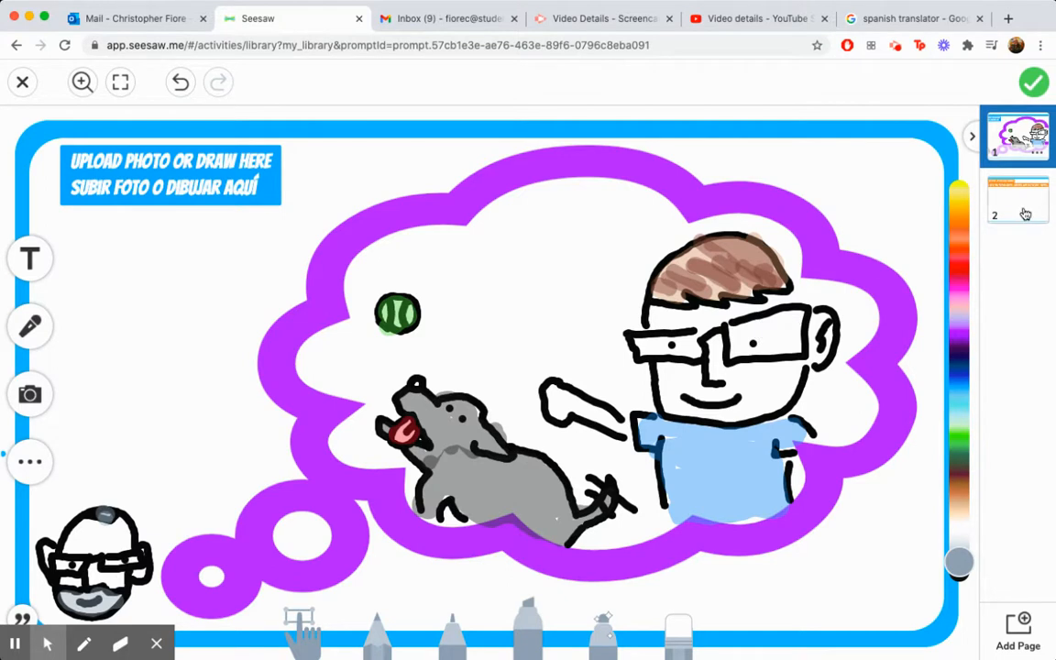
- Switch to page 2 with the memory question and add an empty text box
left_click(1015, 200)
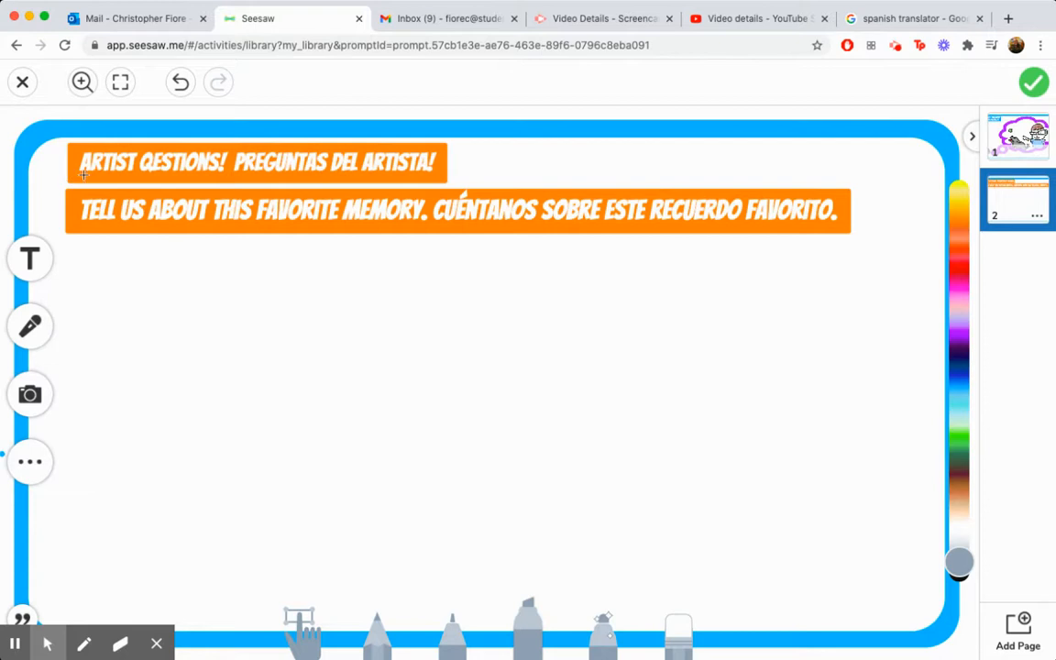
mouse_move(216, 222)
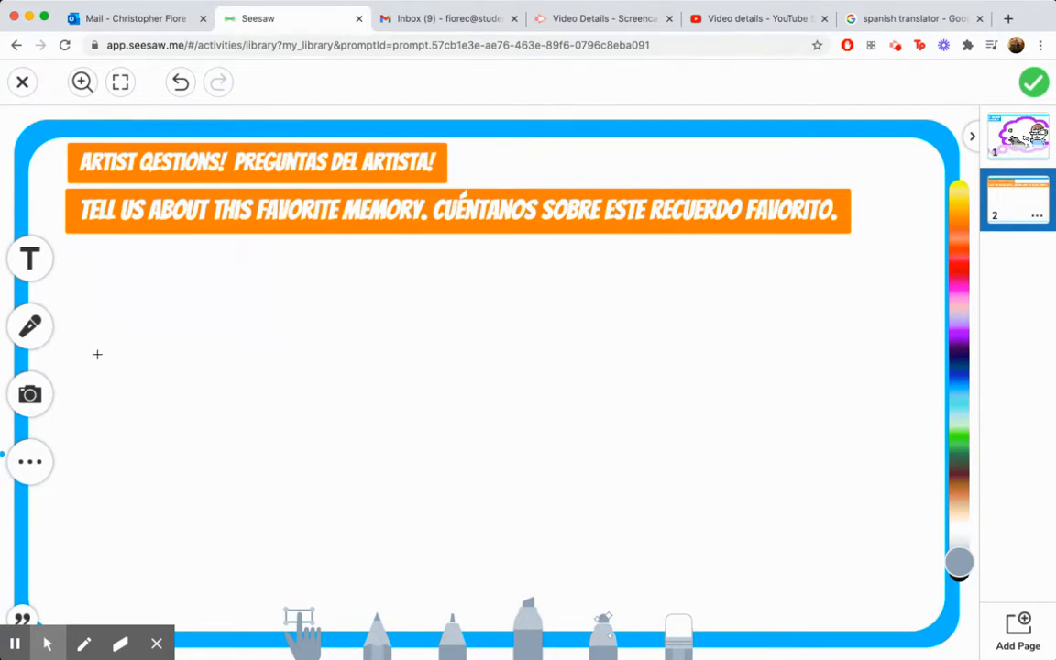
left_click(30, 326)
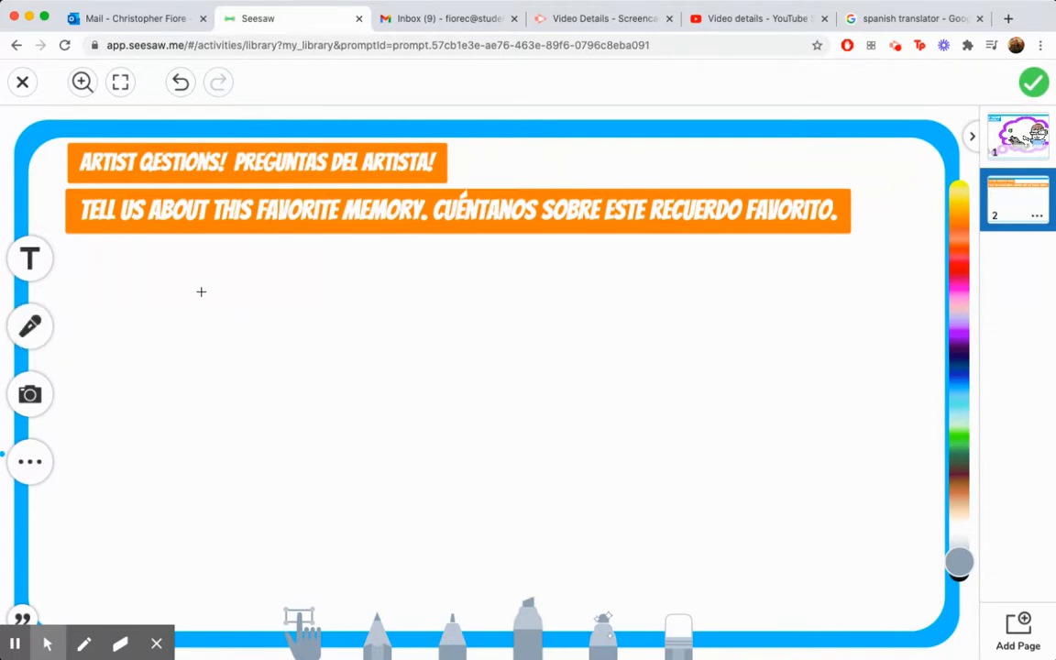
left_click(30, 258)
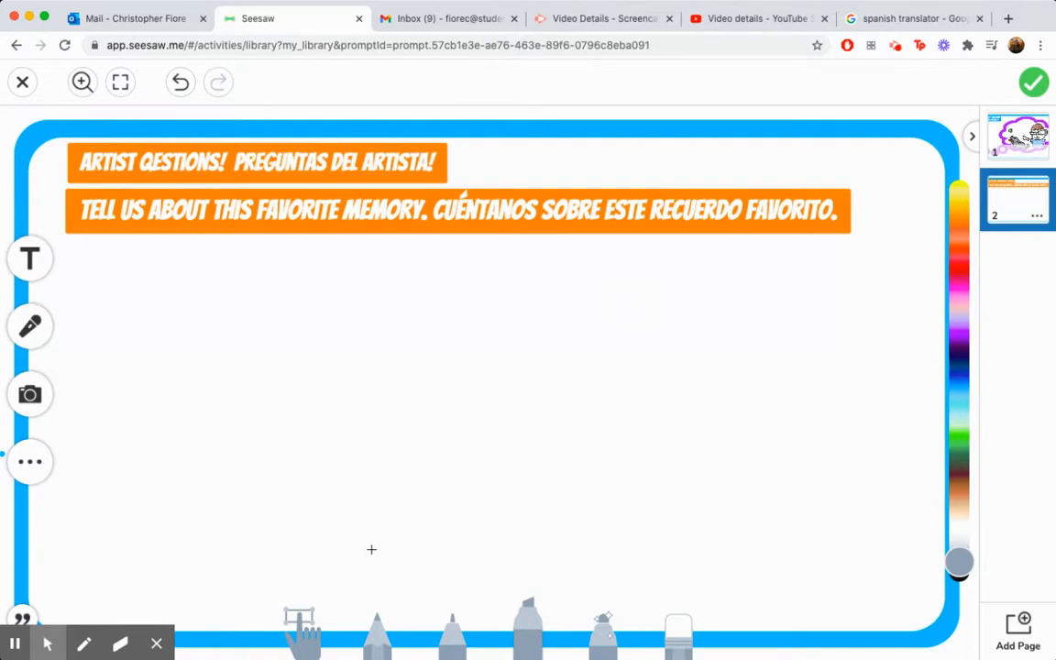
mouse_move(261, 343)
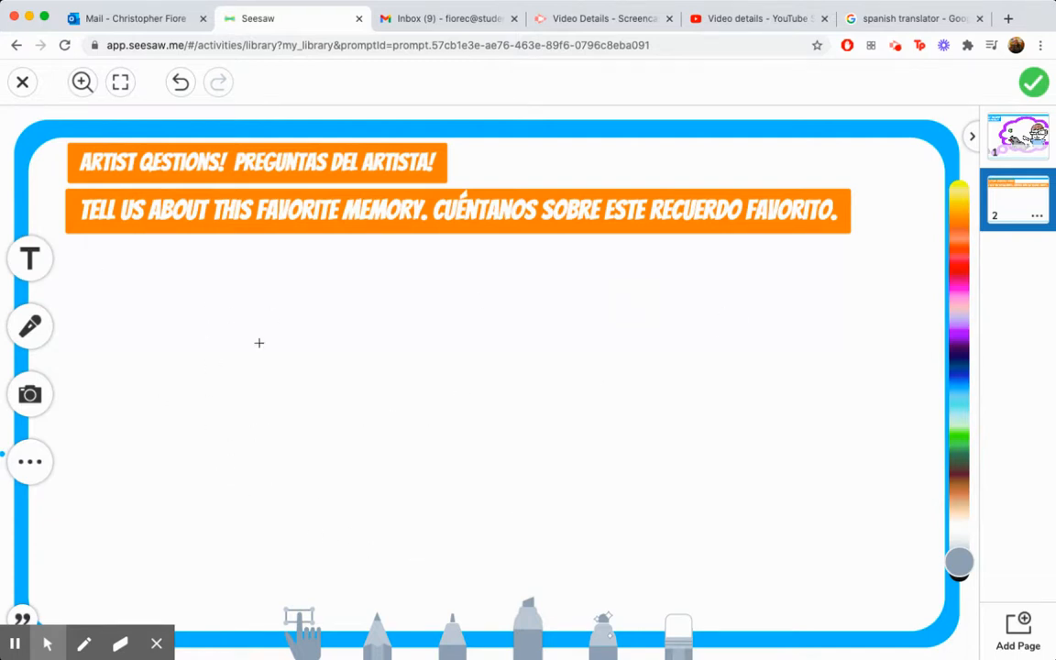
left_click(29, 260)
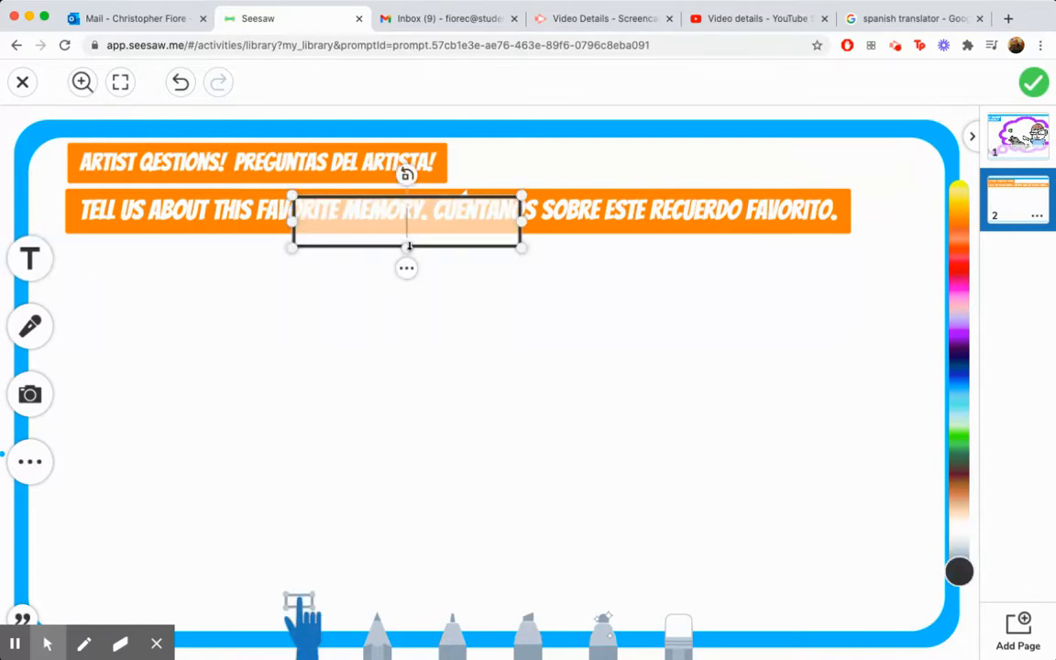
- Type 'My Favorite Memory is playing with my dog Ahab.' and return to the drawing page
type("My Favorite Mem")
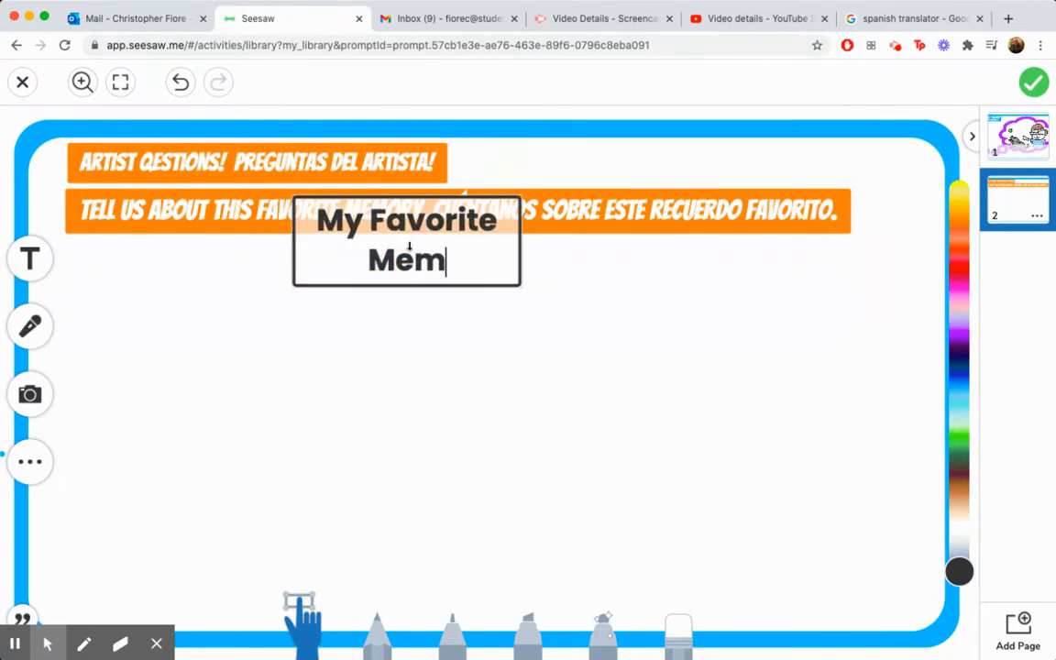
type("ory")
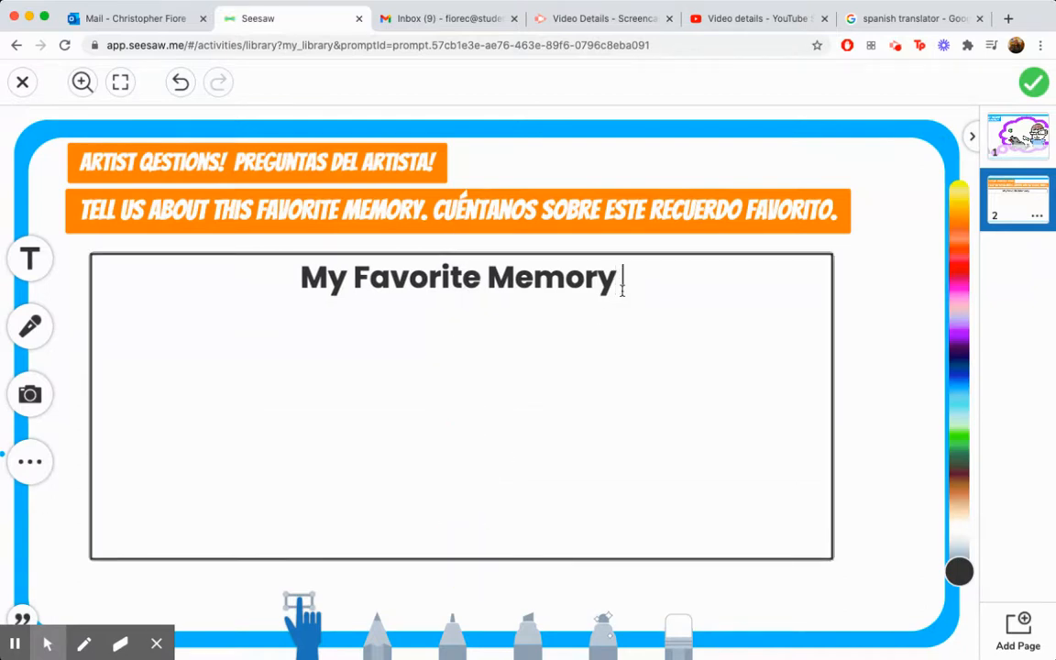
type("is playing")
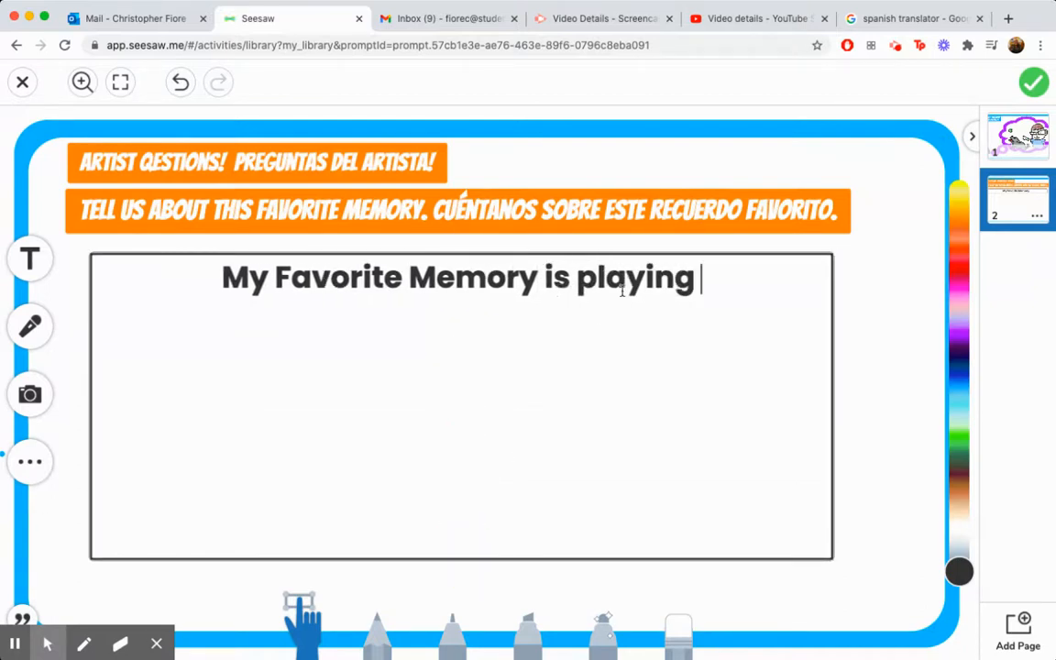
type("with my dog")
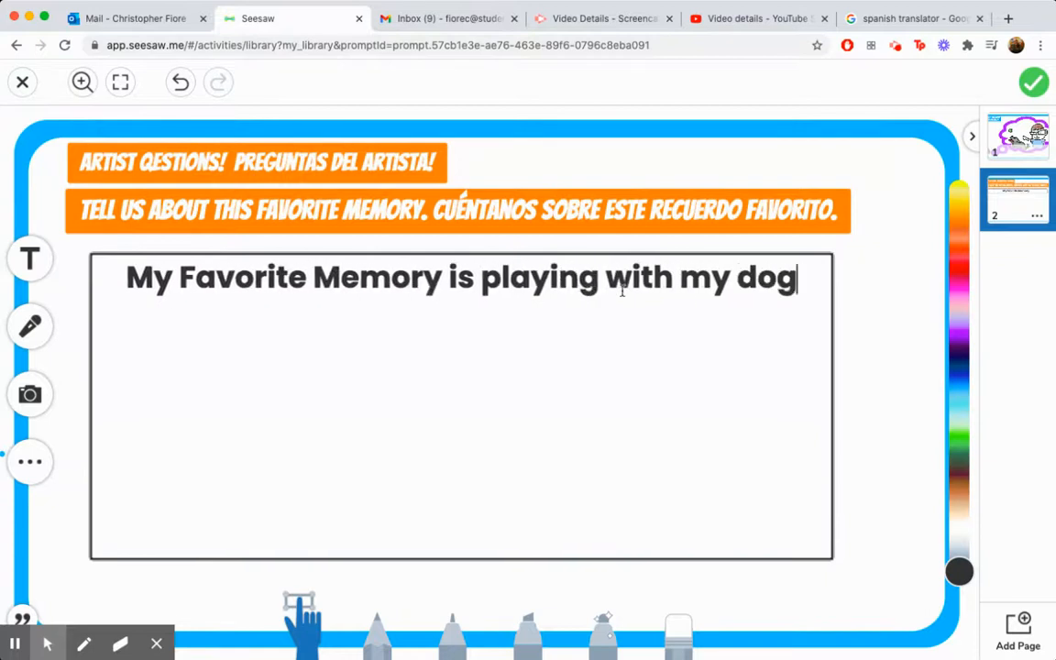
type("Ahab")
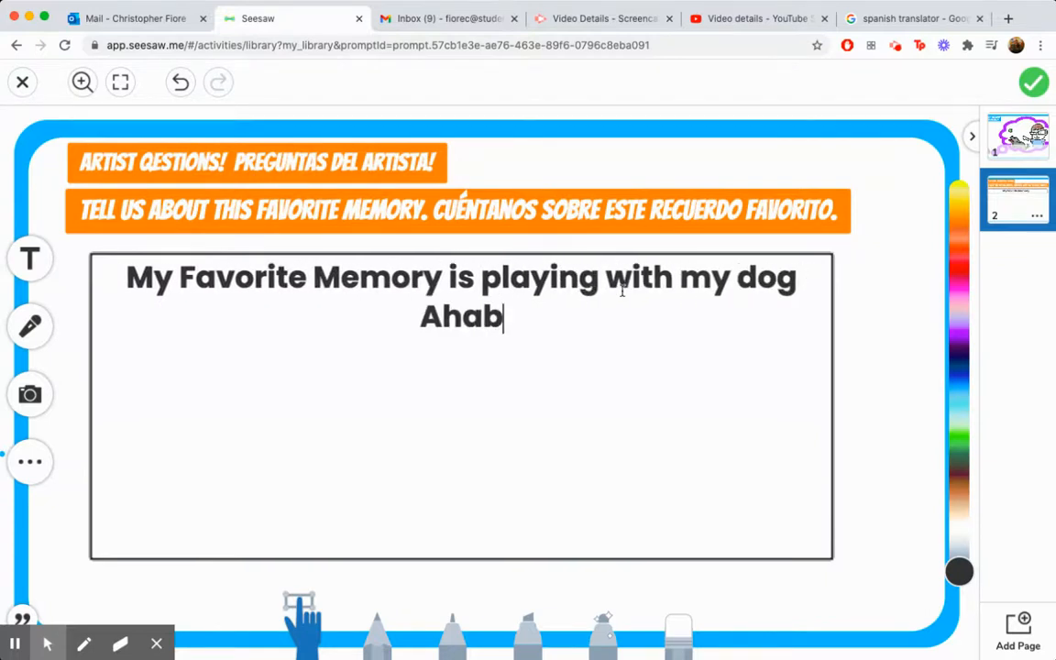
type(".")
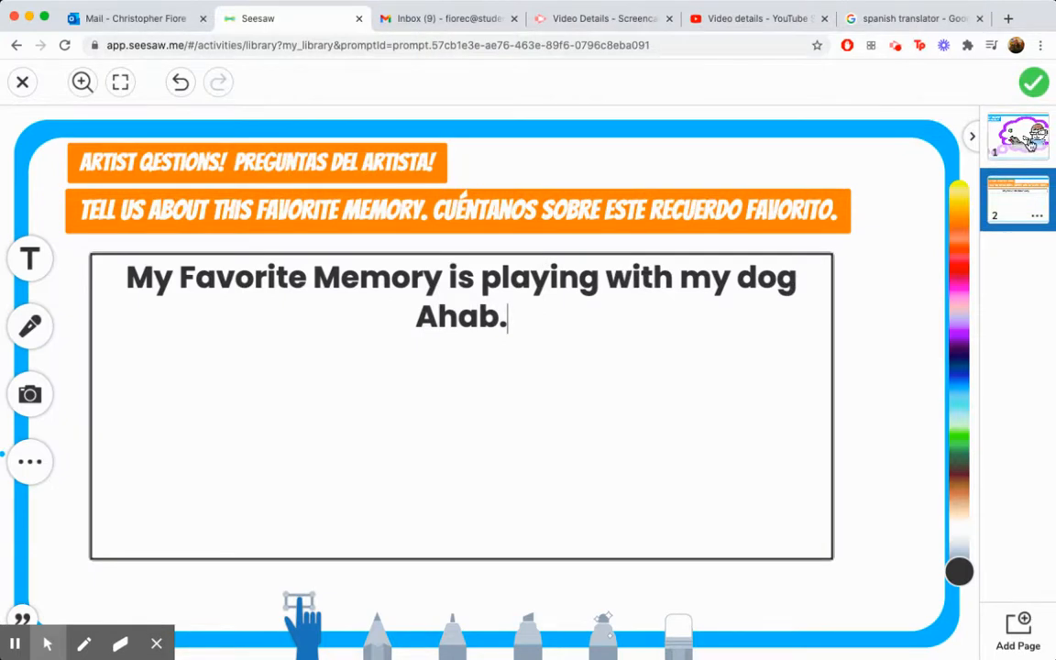
left_click(1017, 136)
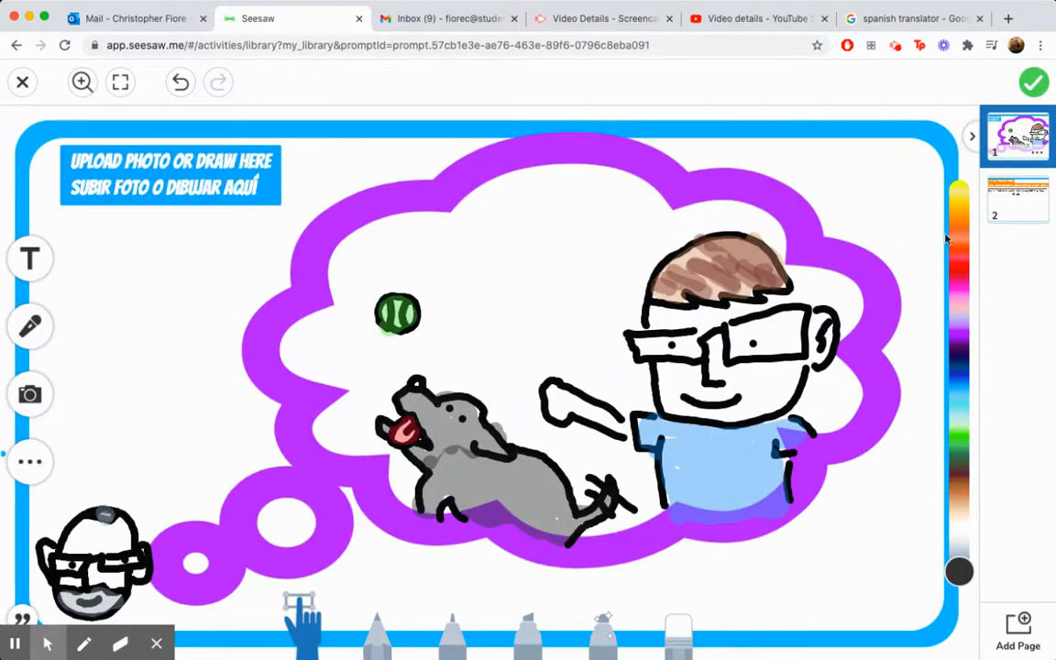